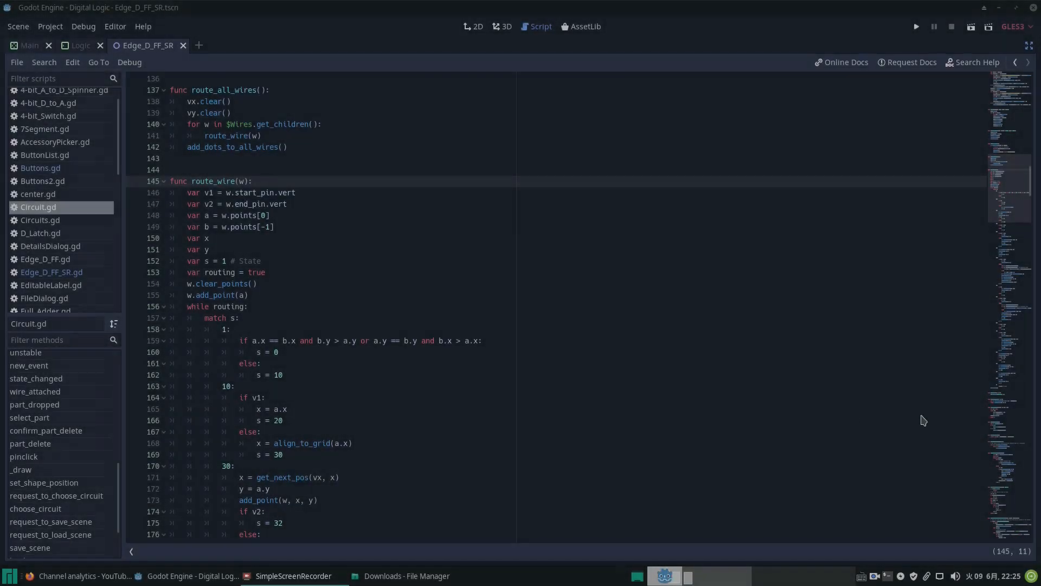
pyautogui.moveTo(574, 381)
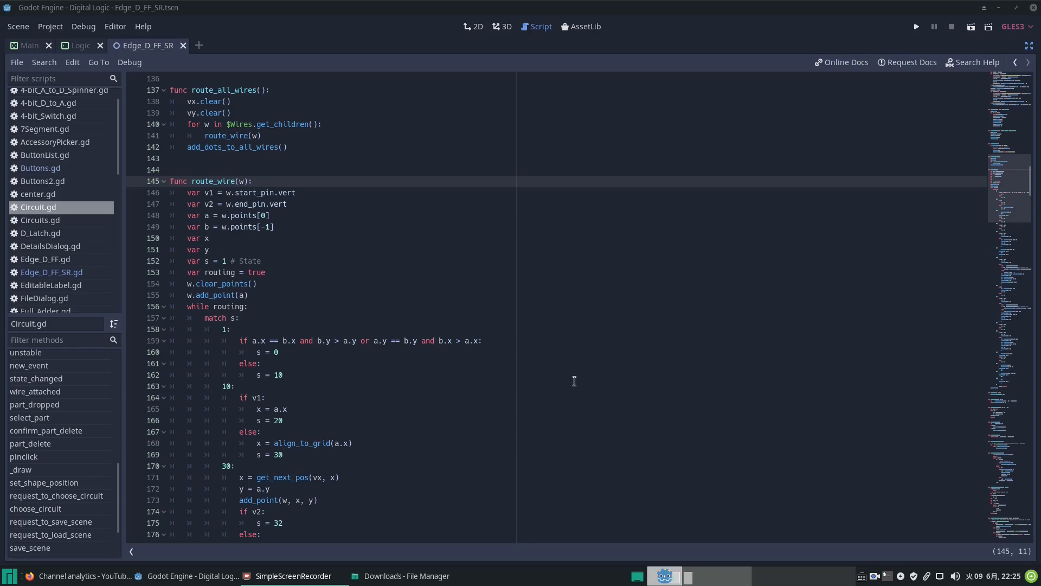
pyautogui.moveTo(614, 409)
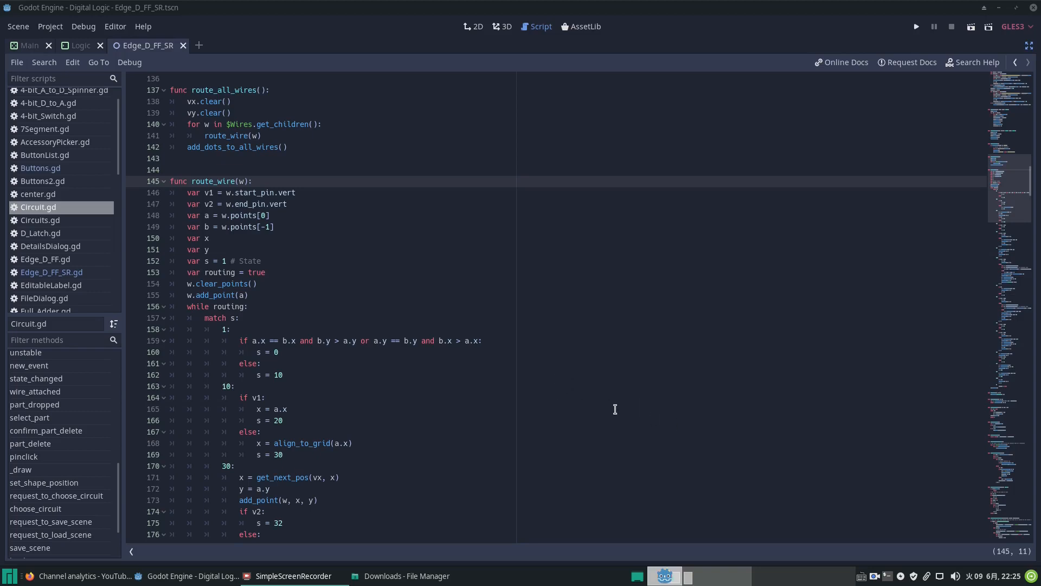
pyautogui.moveTo(421, 321)
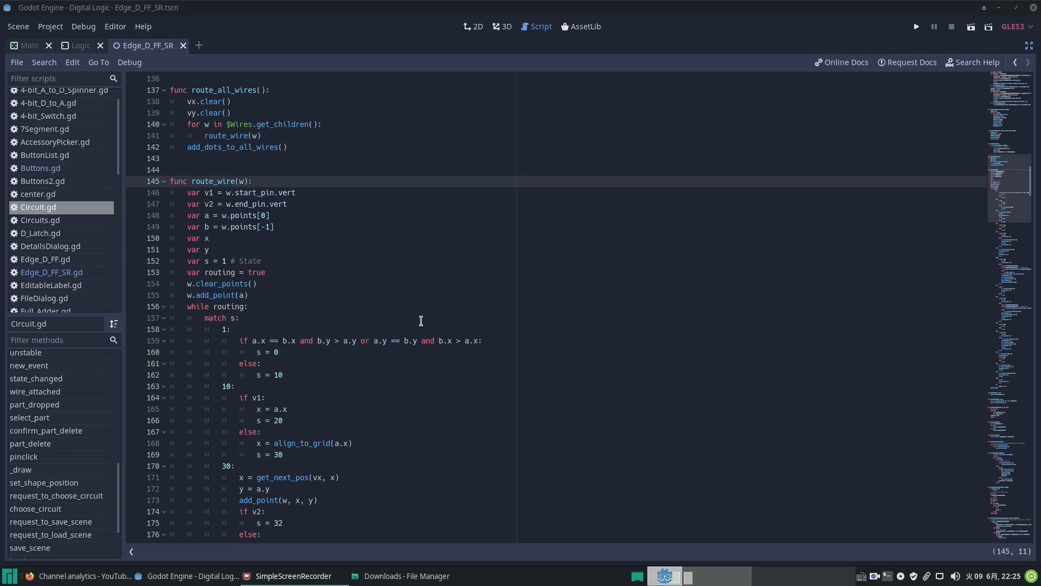
pyautogui.moveTo(379, 286)
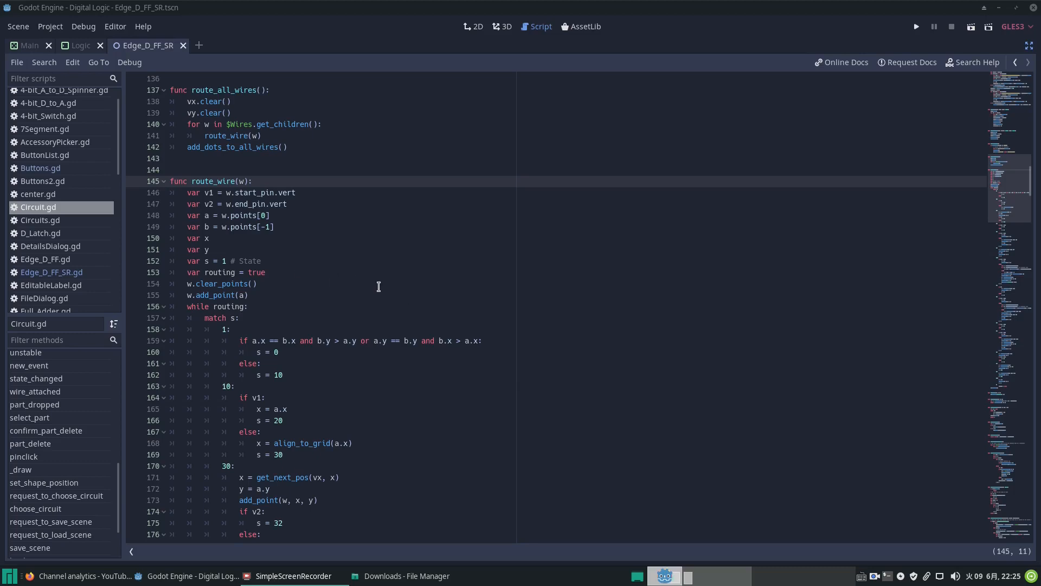
pyautogui.moveTo(373, 284)
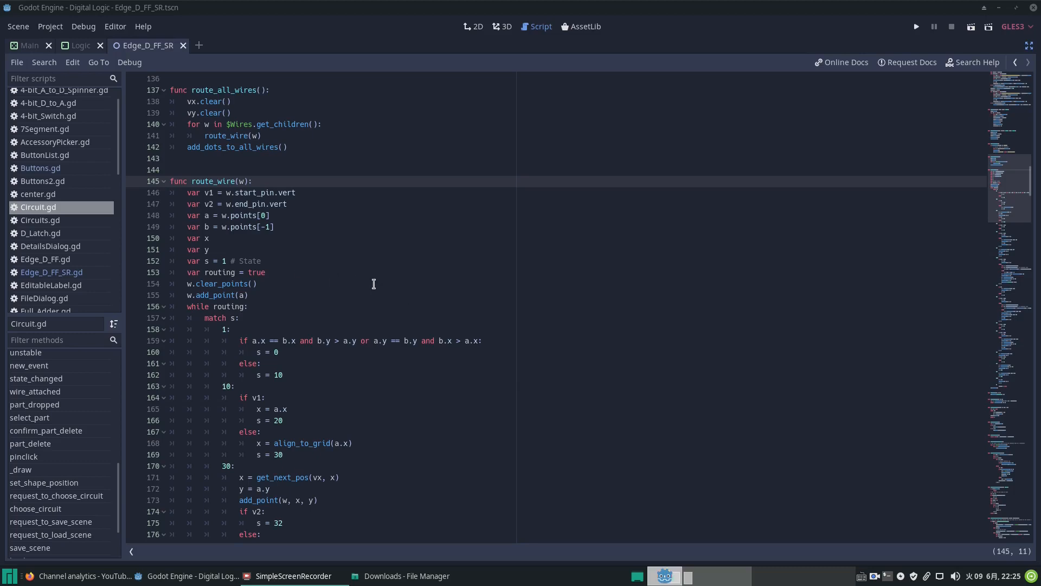
pyautogui.moveTo(412, 272)
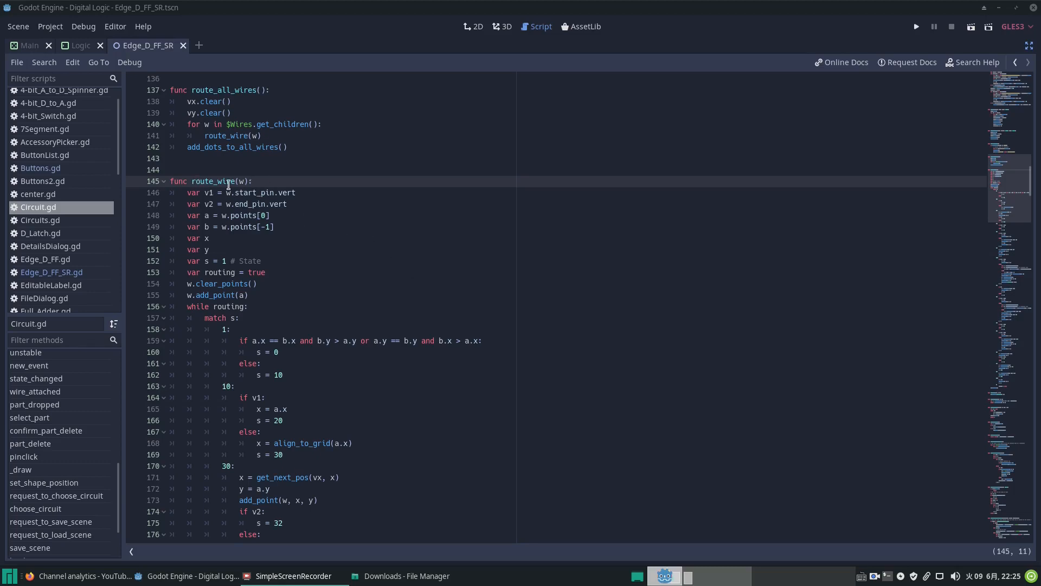
pyautogui.moveTo(262, 185)
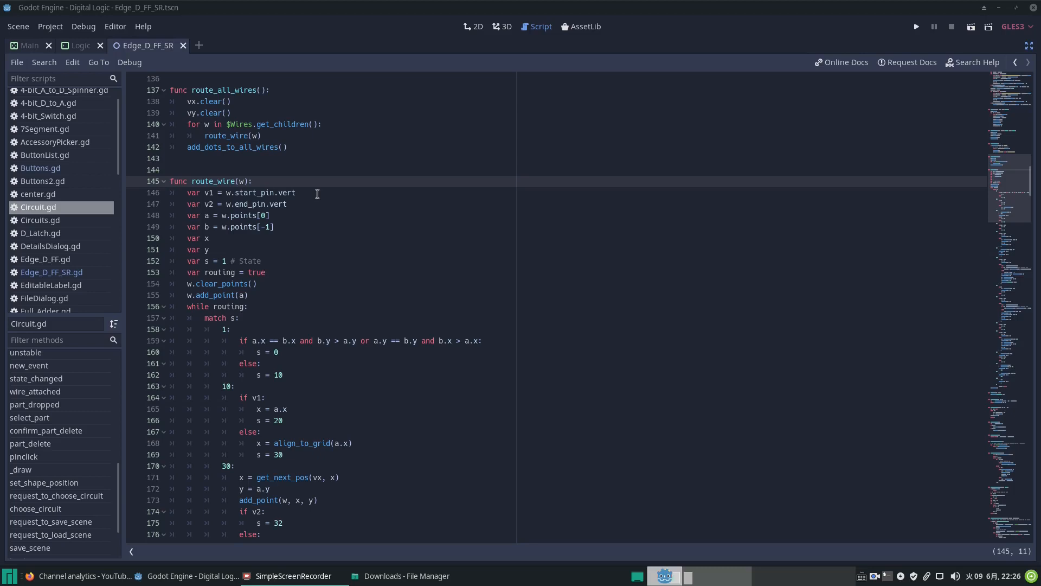
# Step: Highlight route_wire's name and the lines reading the end pin vertex and the wire's last point
pyautogui.doubleClick(212, 181)
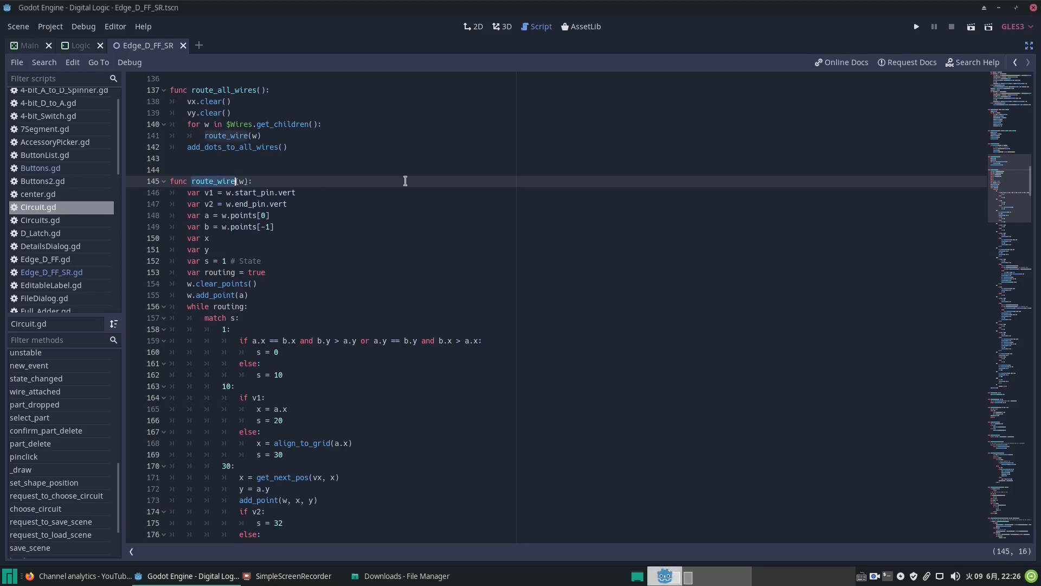
pyautogui.moveTo(340, 198)
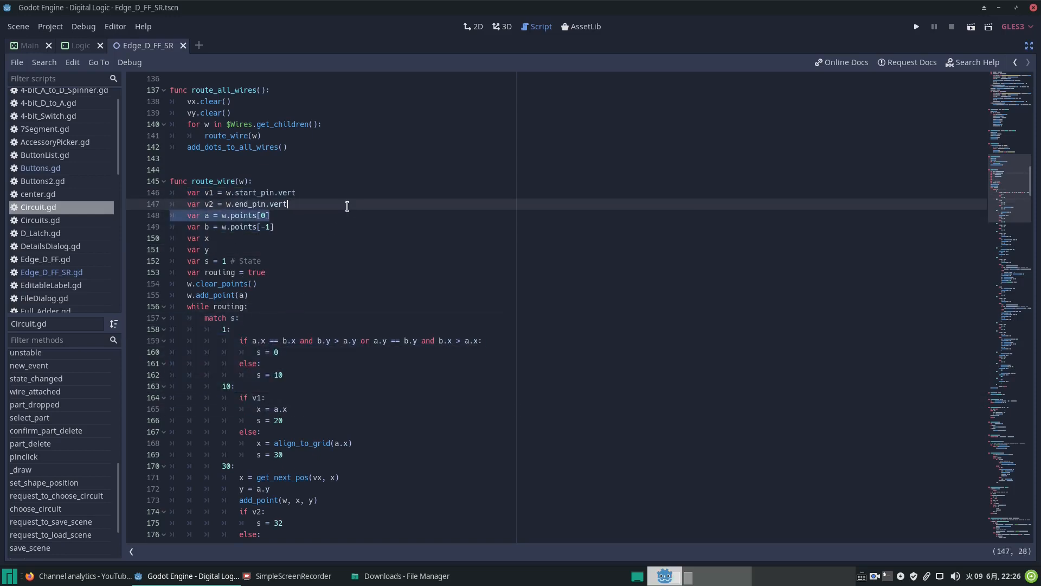
pyautogui.moveTo(223, 193)
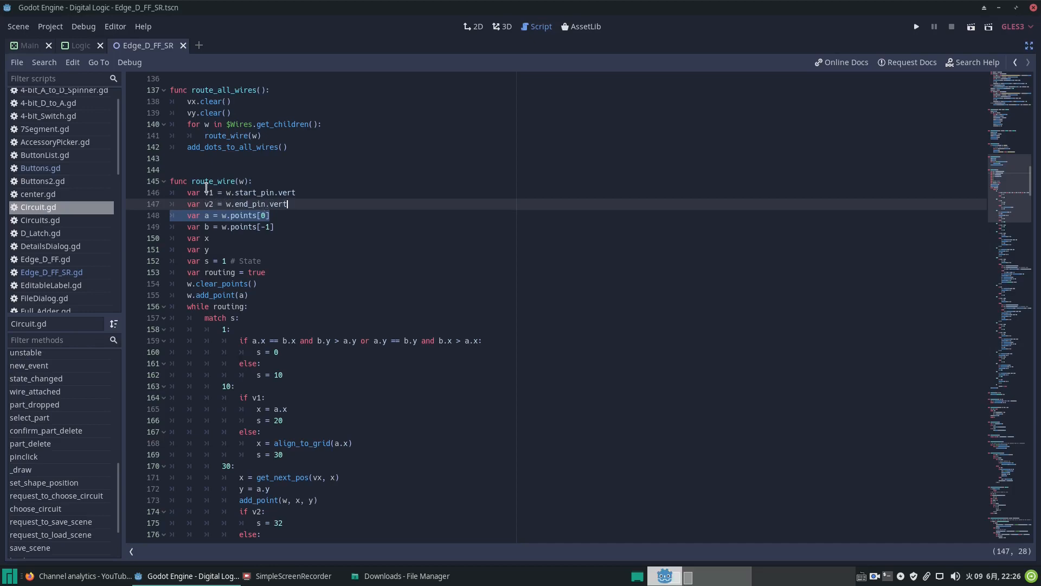
pyautogui.click(228, 193)
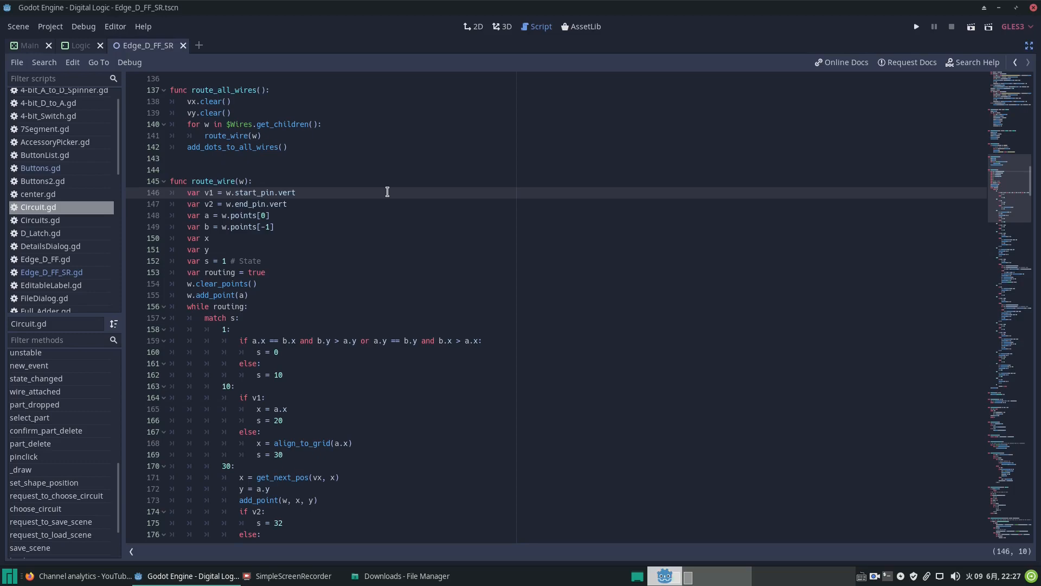
pyautogui.moveTo(316, 185)
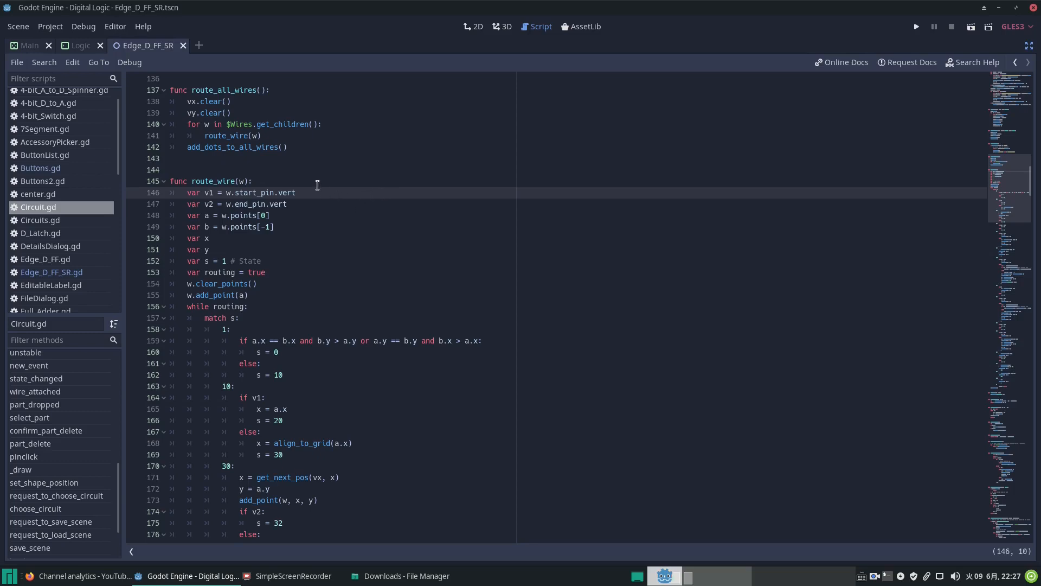
pyautogui.moveTo(339, 193)
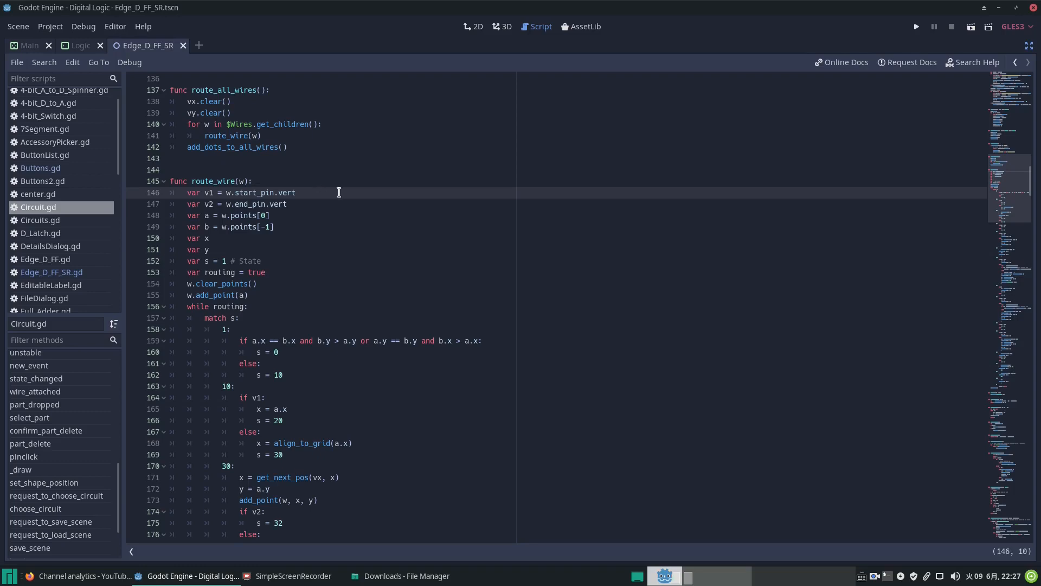
pyautogui.click(244, 204)
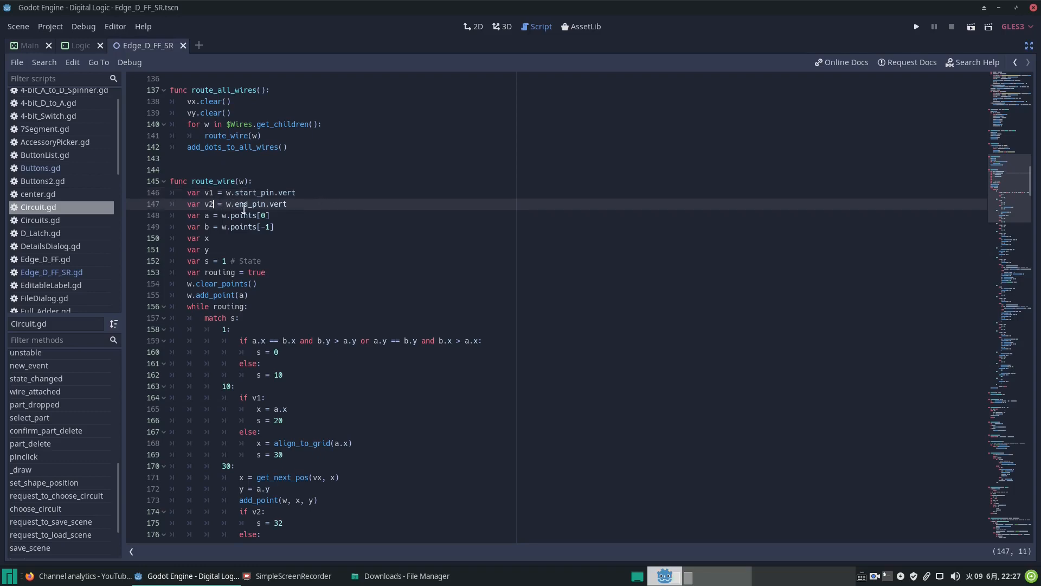
pyautogui.click(269, 215)
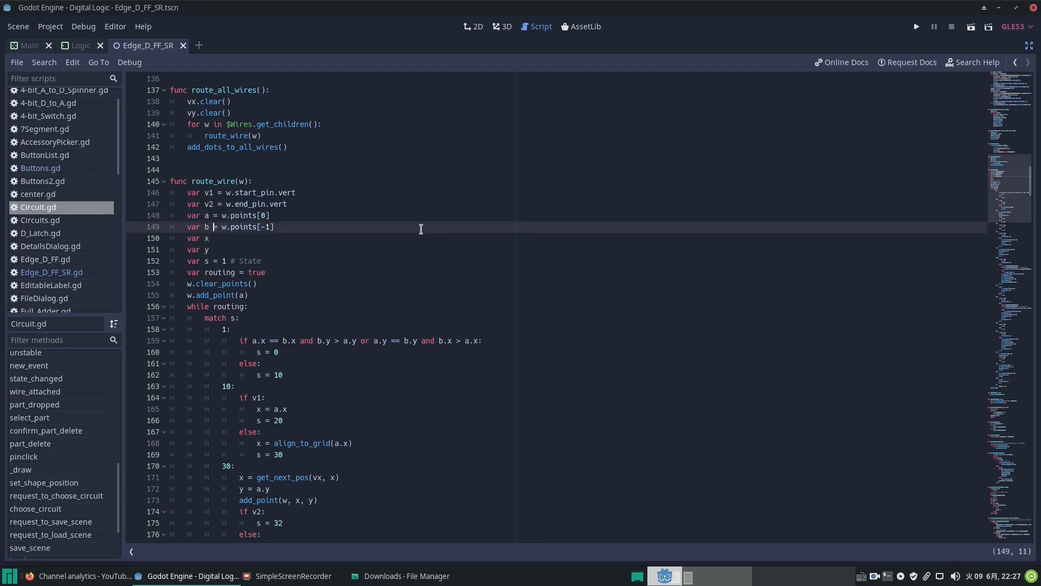
pyautogui.moveTo(380, 268)
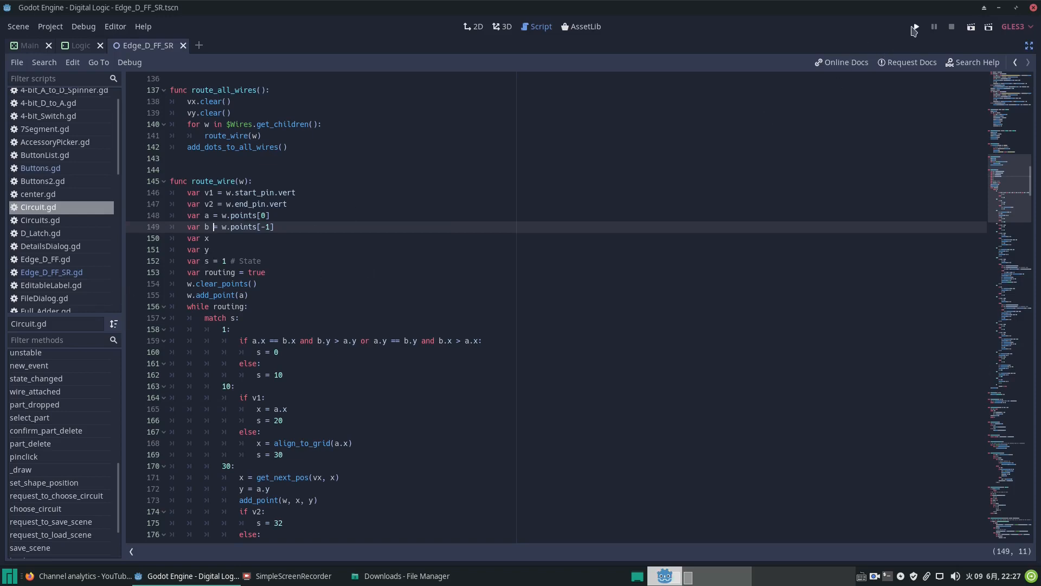
# Step: Run the Digital Logic game and load the Three-to-eight Decoder from the Logic Circuits section
pyautogui.click(913, 26)
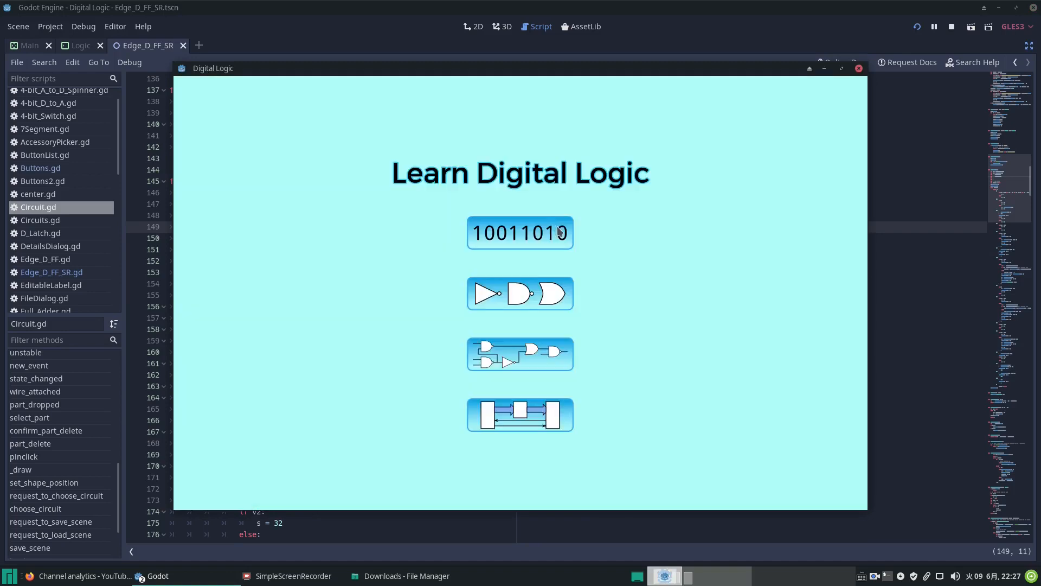
pyautogui.click(520, 354)
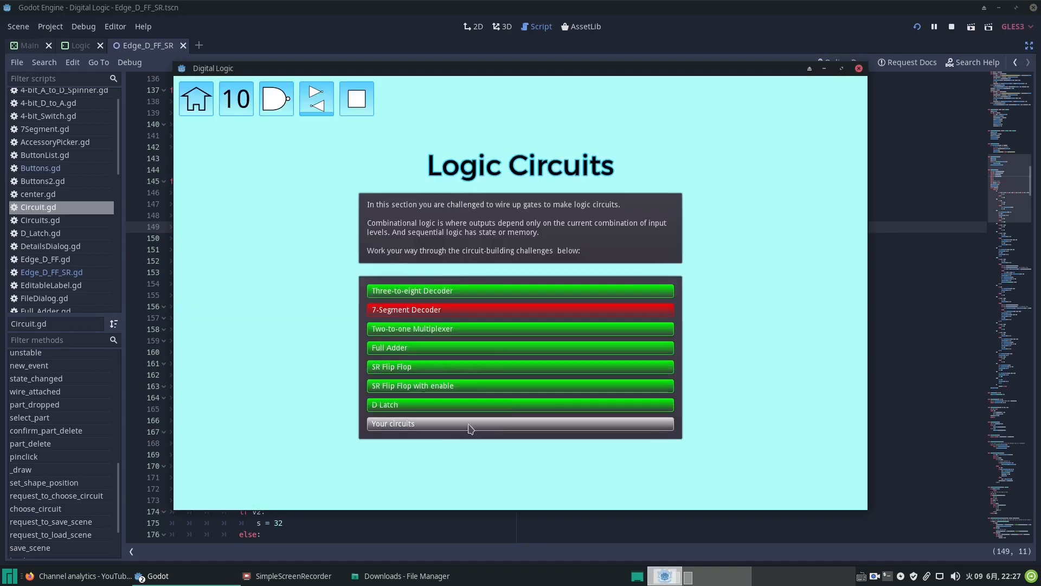
pyautogui.moveTo(451, 307)
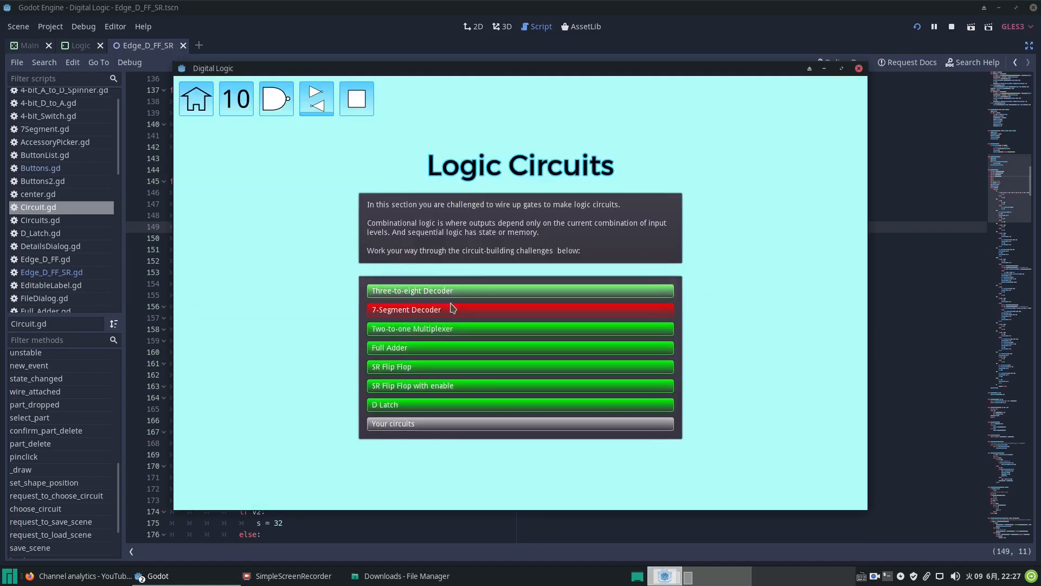
pyautogui.click(519, 290)
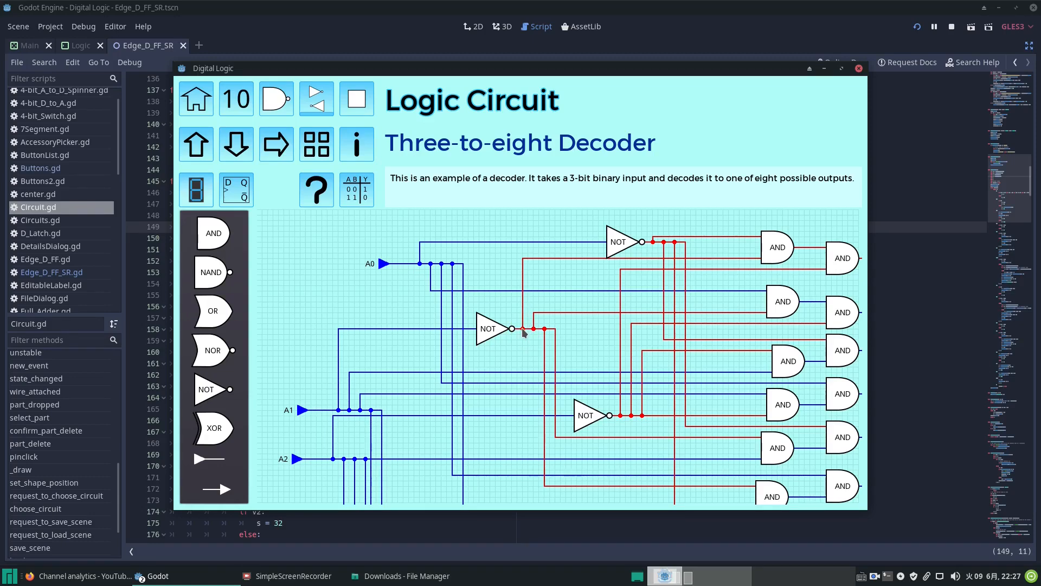
pyautogui.moveTo(643, 270)
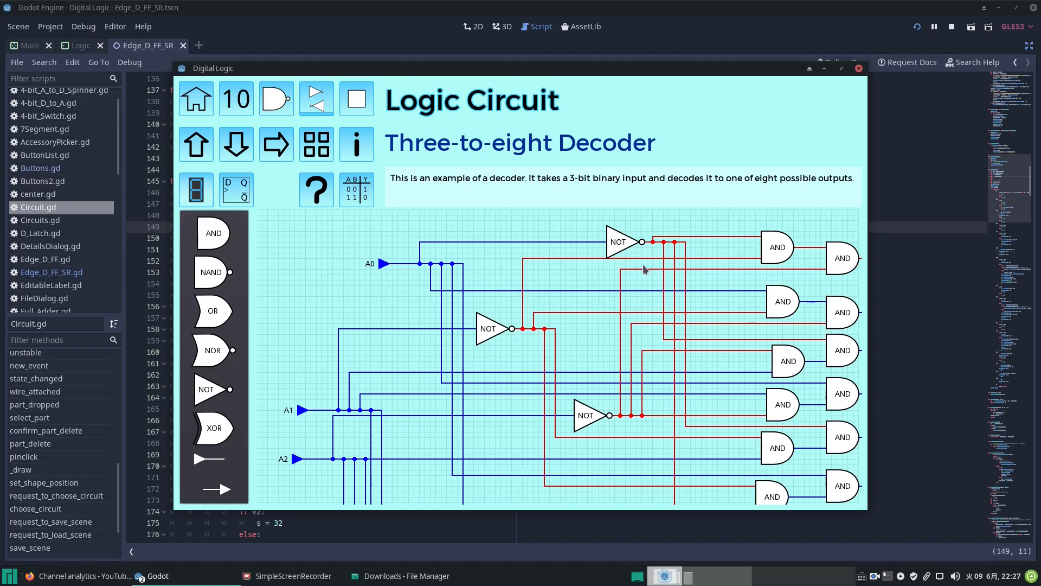
# Step: Probe the top AND gate's pins in the decoder circuit and open the Circuit Menu
pyautogui.click(776, 247)
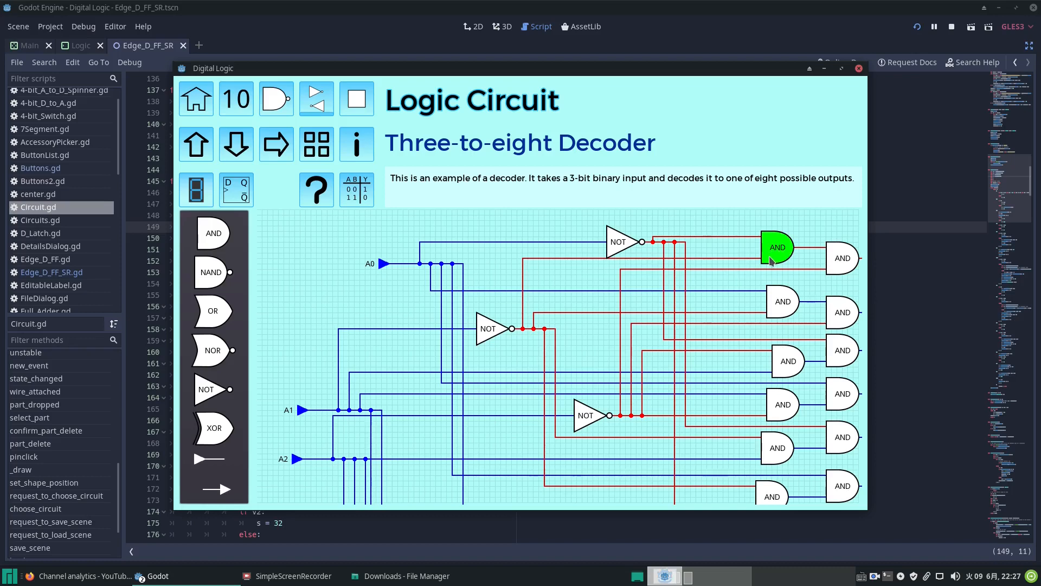
pyautogui.click(595, 370)
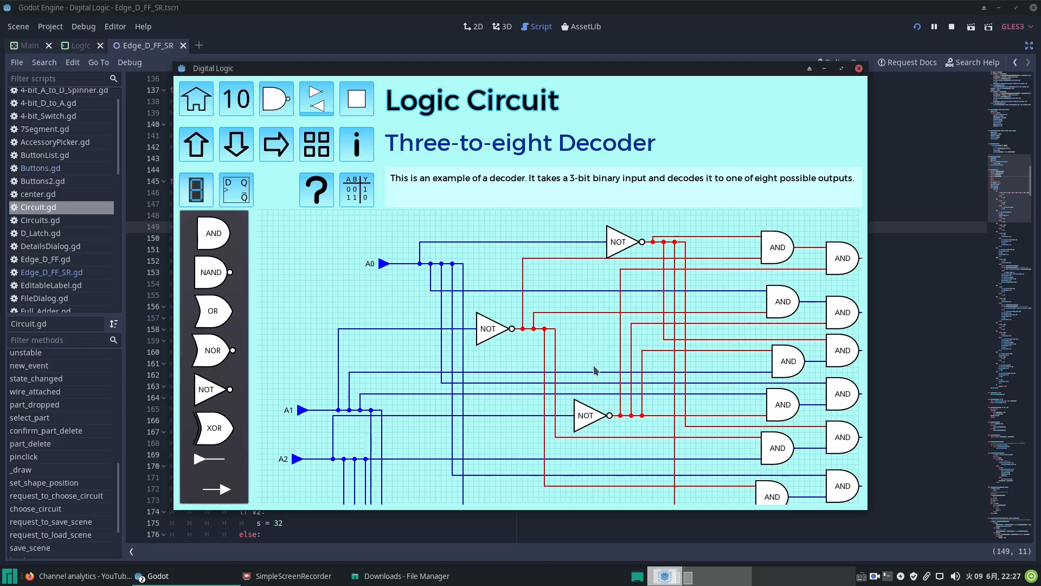
pyautogui.moveTo(514, 330)
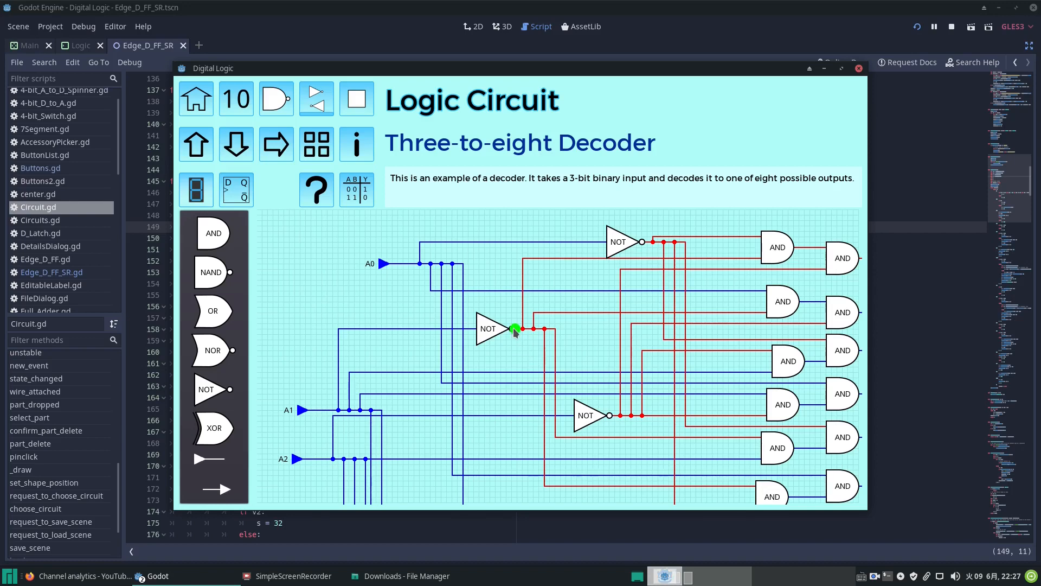
pyautogui.moveTo(760, 258)
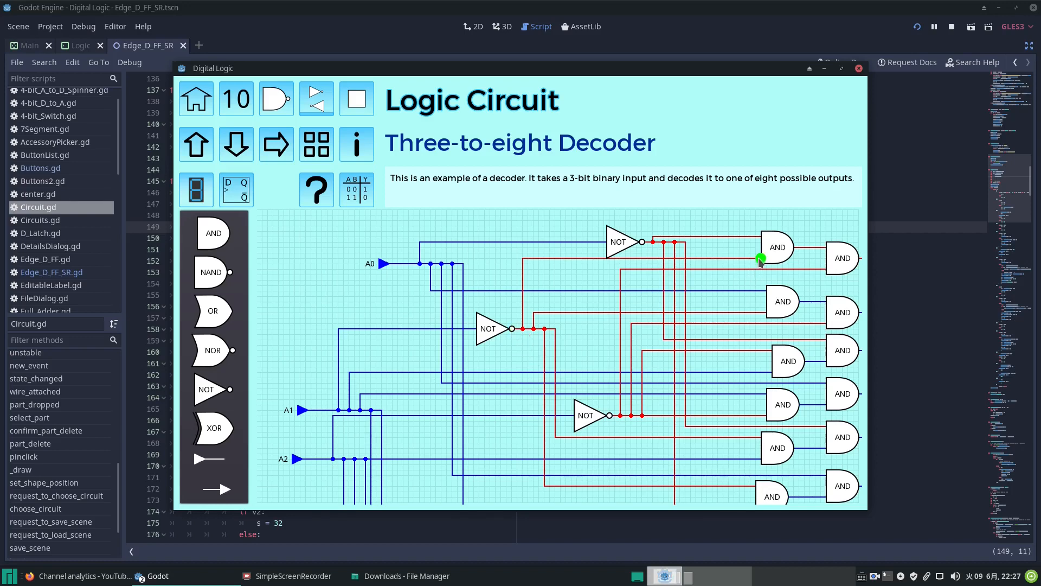
pyautogui.click(587, 416)
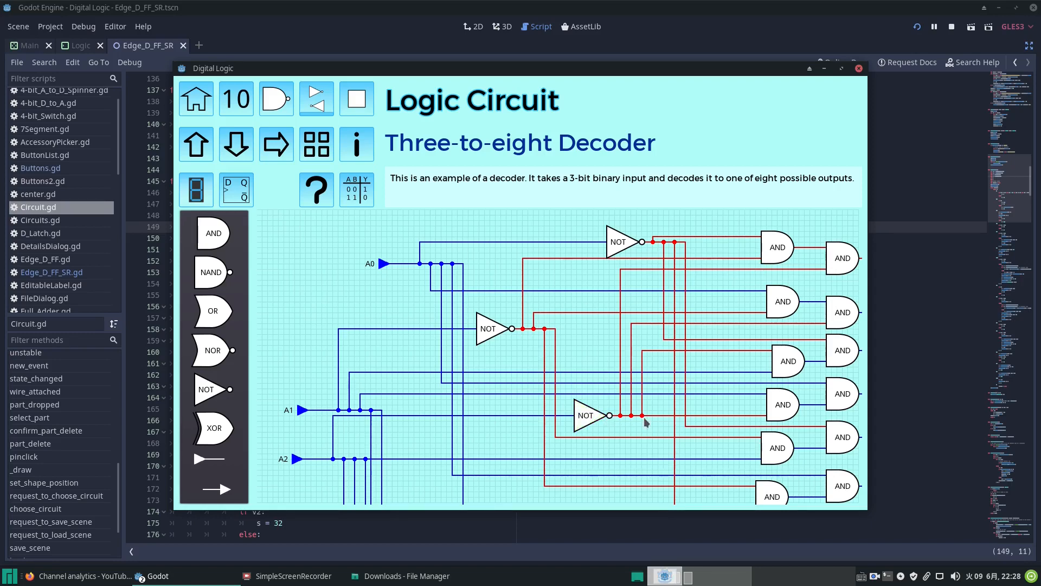
pyautogui.moveTo(691, 351)
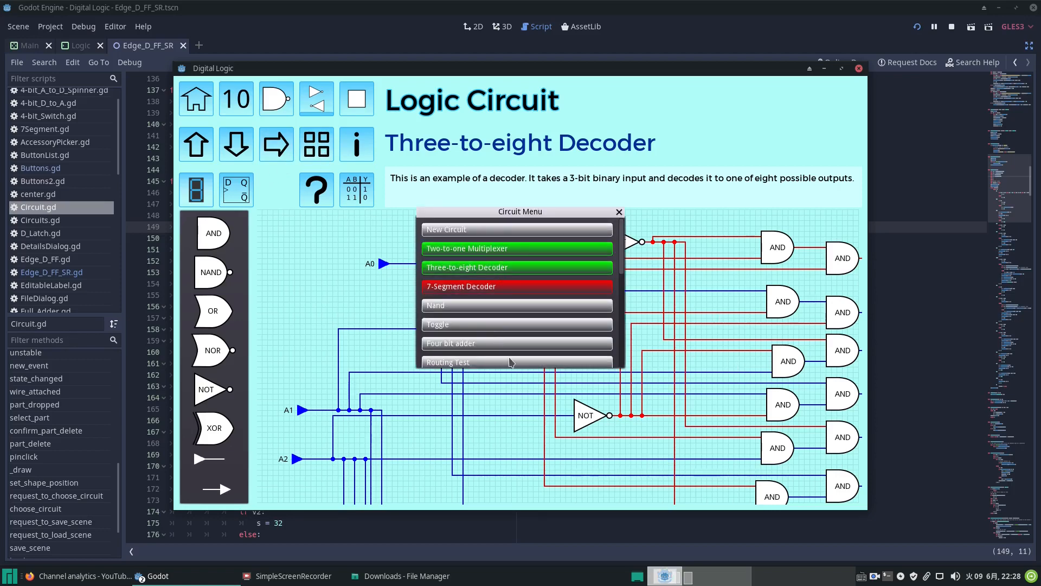
# Step: Load the Toggle circuit from the menu and probe its flip-flop part
pyautogui.scroll(-3)
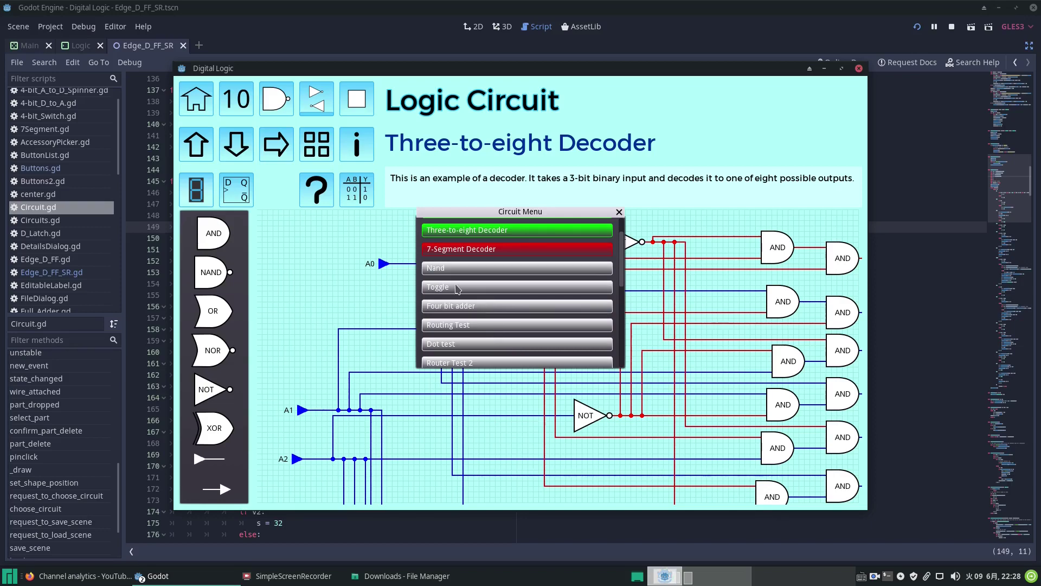
pyautogui.click(517, 287)
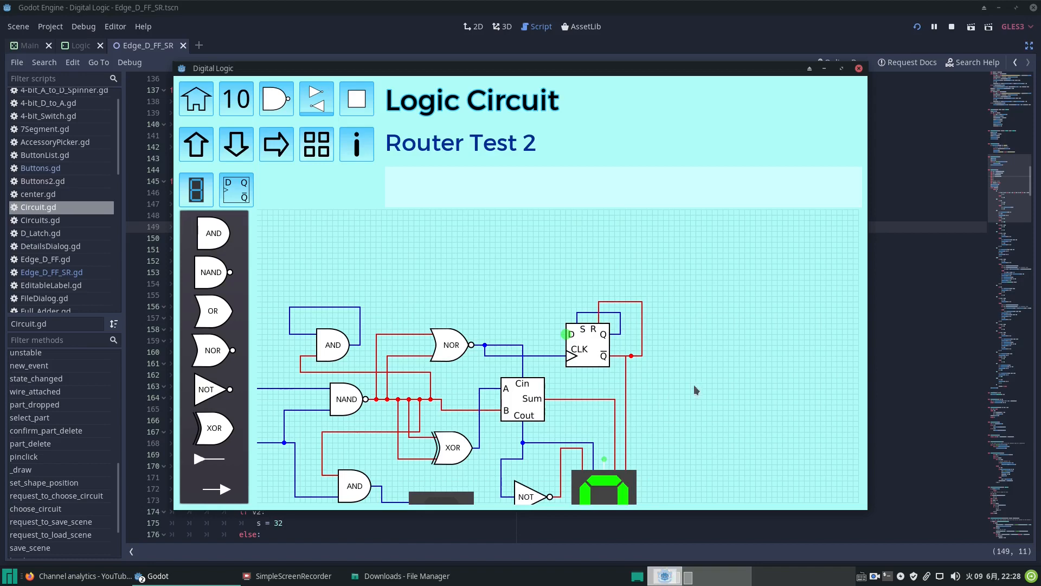
pyautogui.moveTo(636, 365)
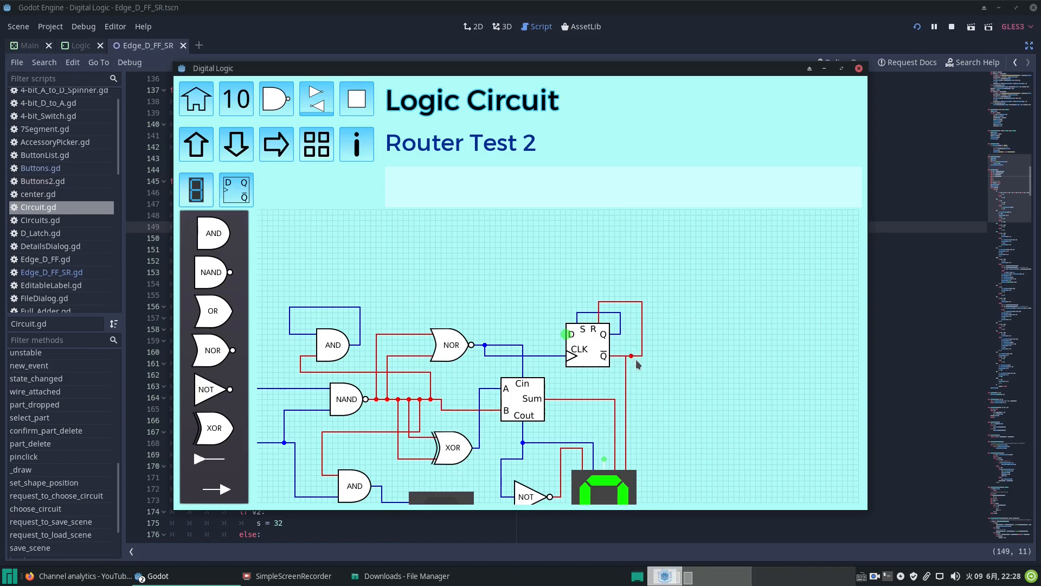
pyautogui.moveTo(597, 385)
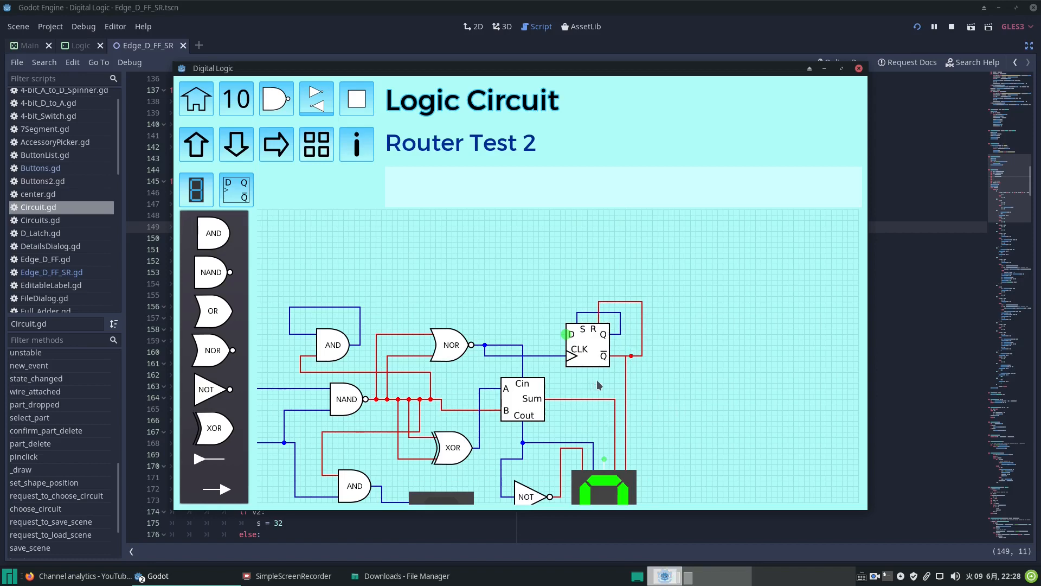
pyautogui.click(586, 342)
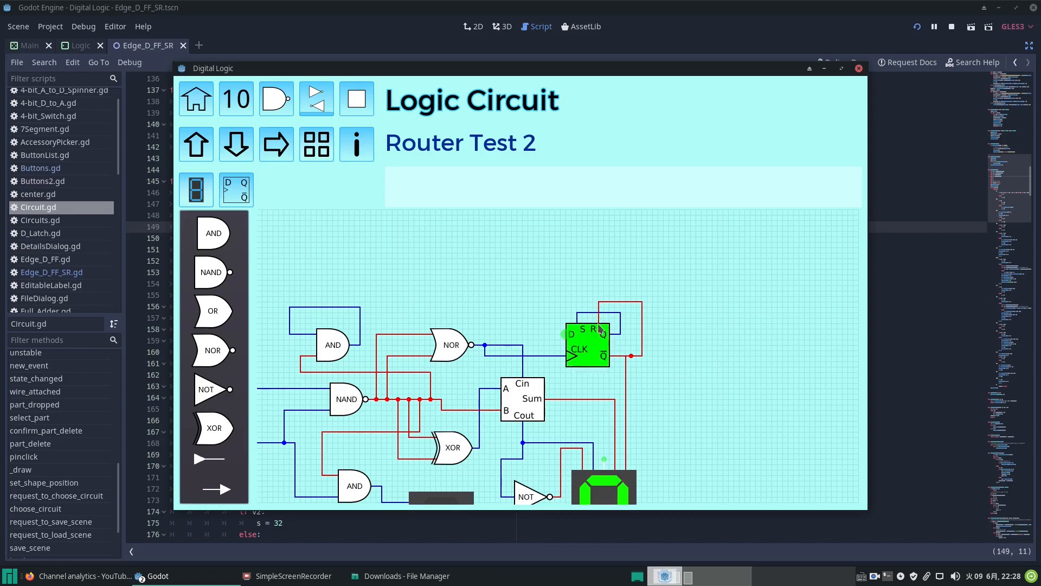
pyautogui.click(598, 325)
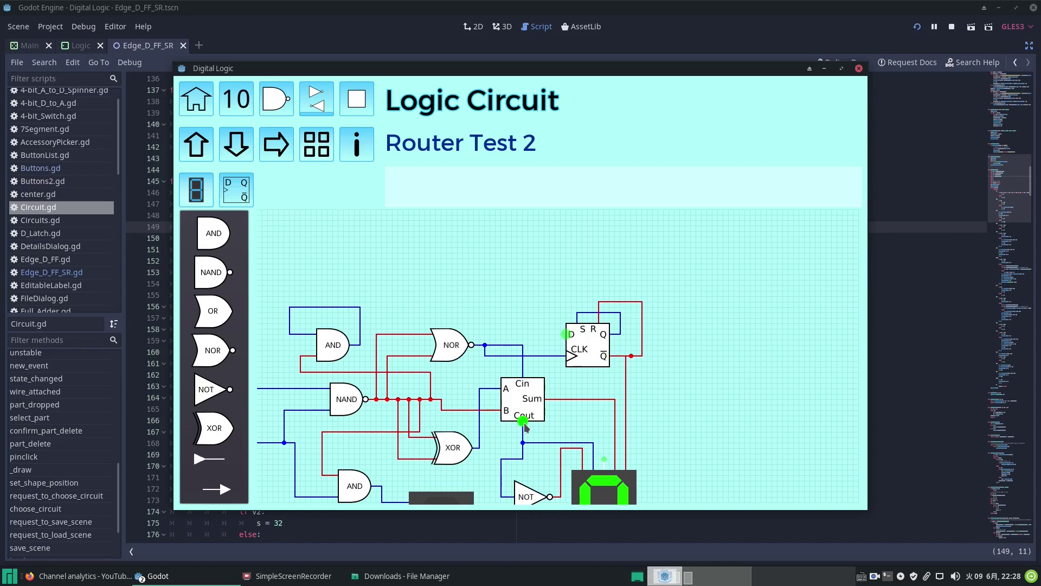
pyautogui.moveTo(591, 457)
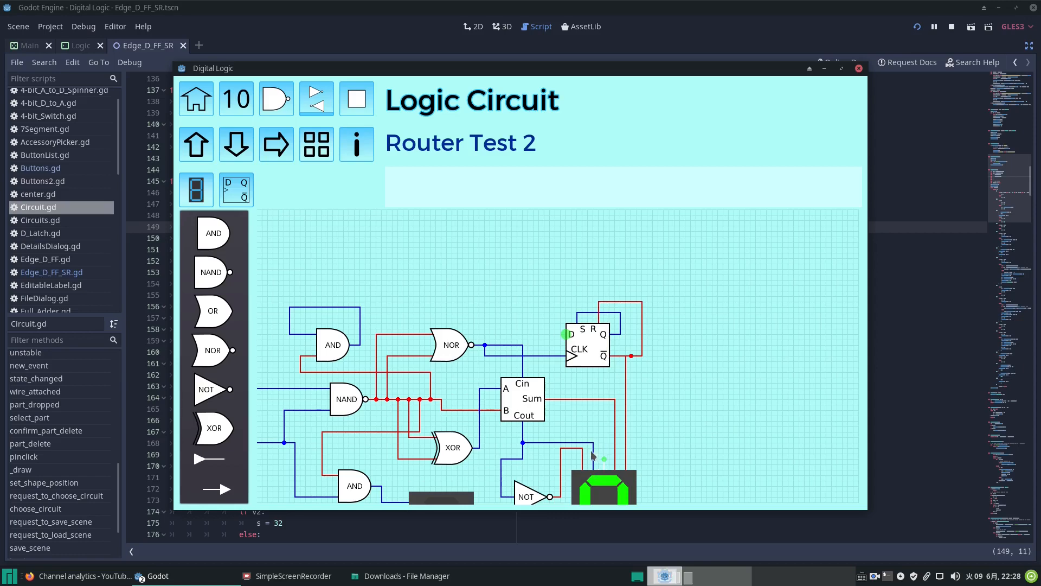
pyautogui.moveTo(753, 375)
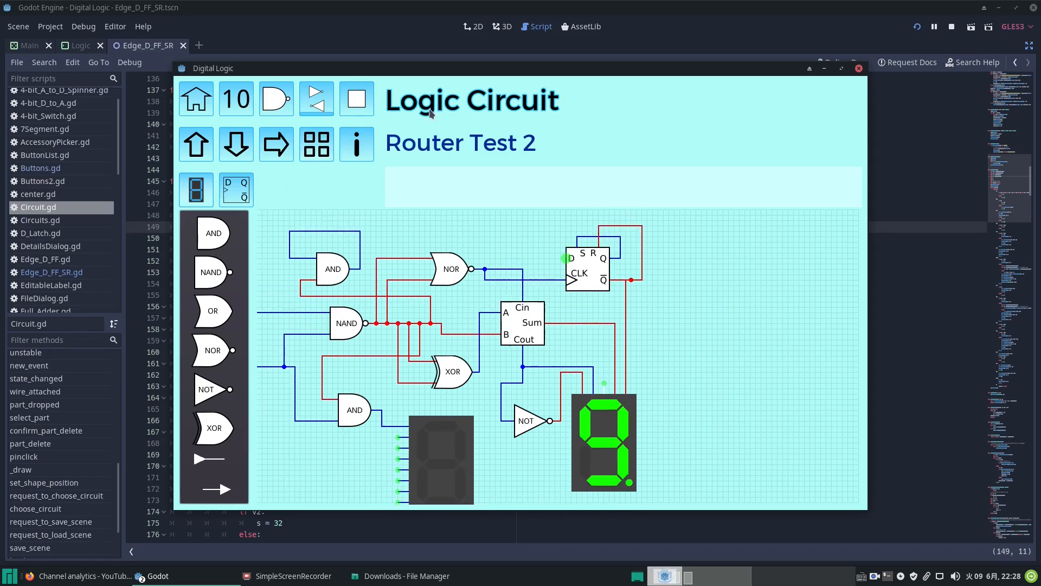
pyautogui.moveTo(838, 102)
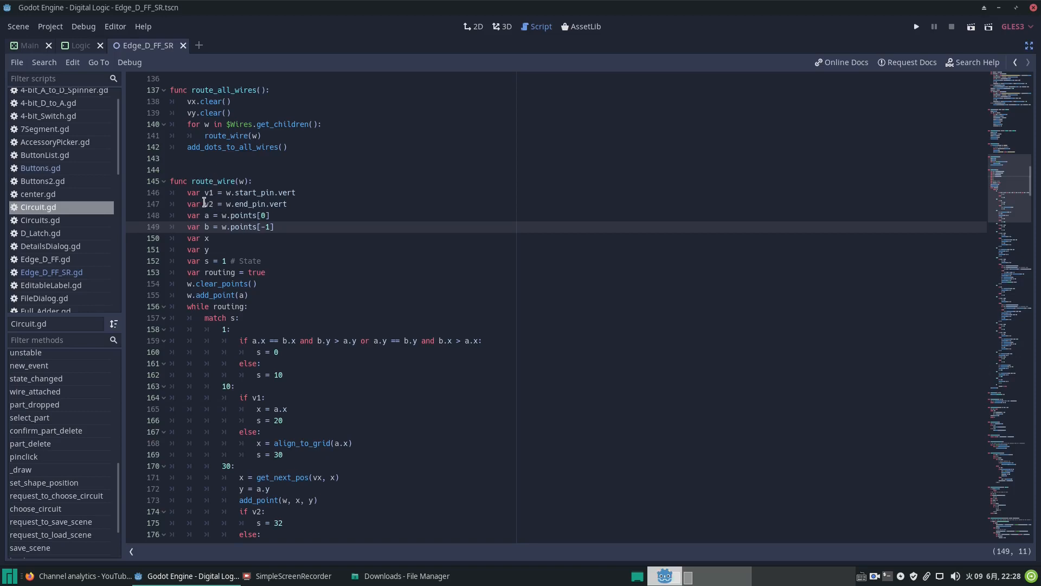
pyautogui.click(207, 193)
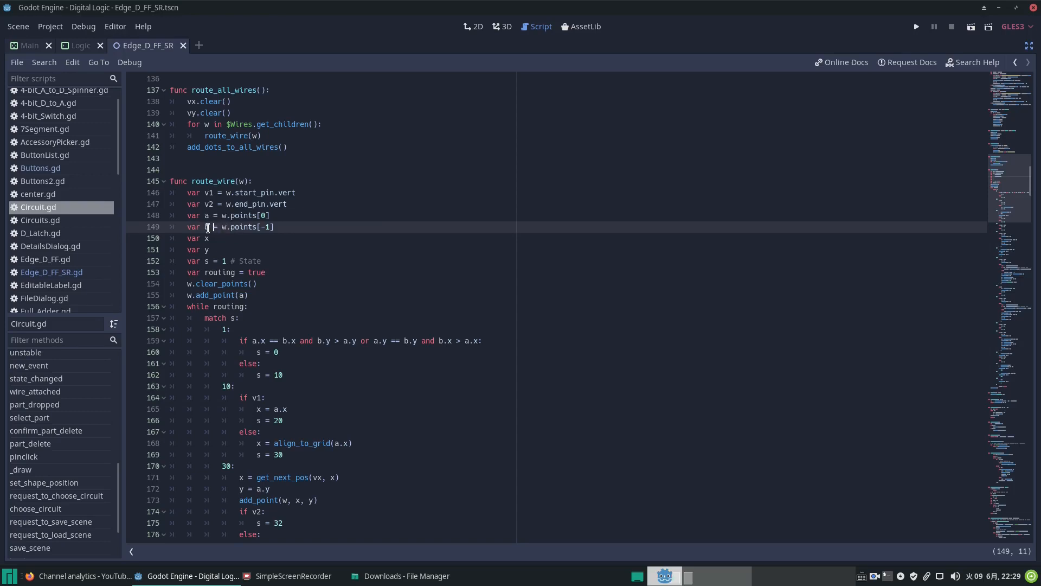
pyautogui.write('b')
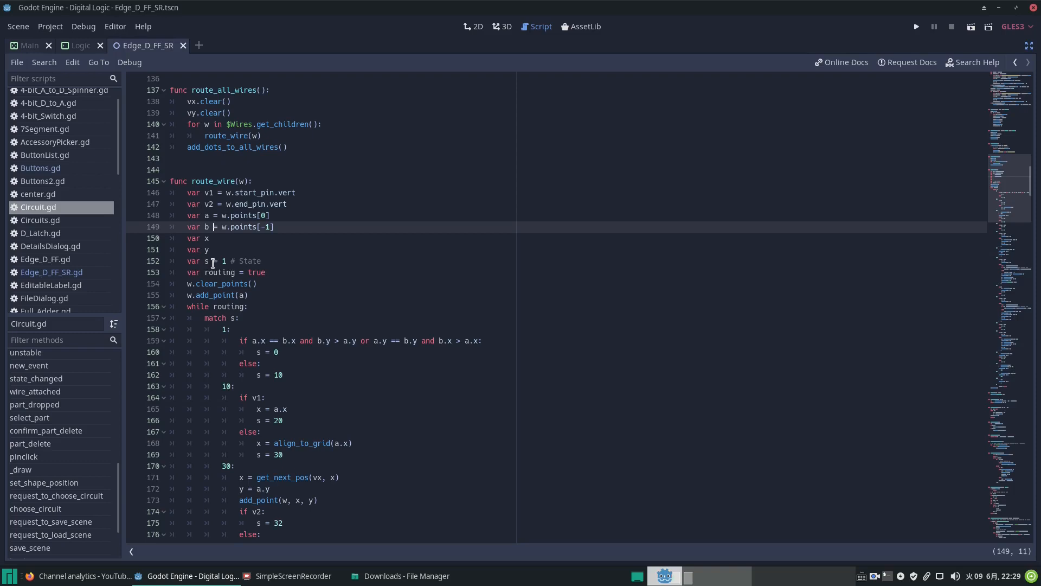
pyautogui.moveTo(203, 262)
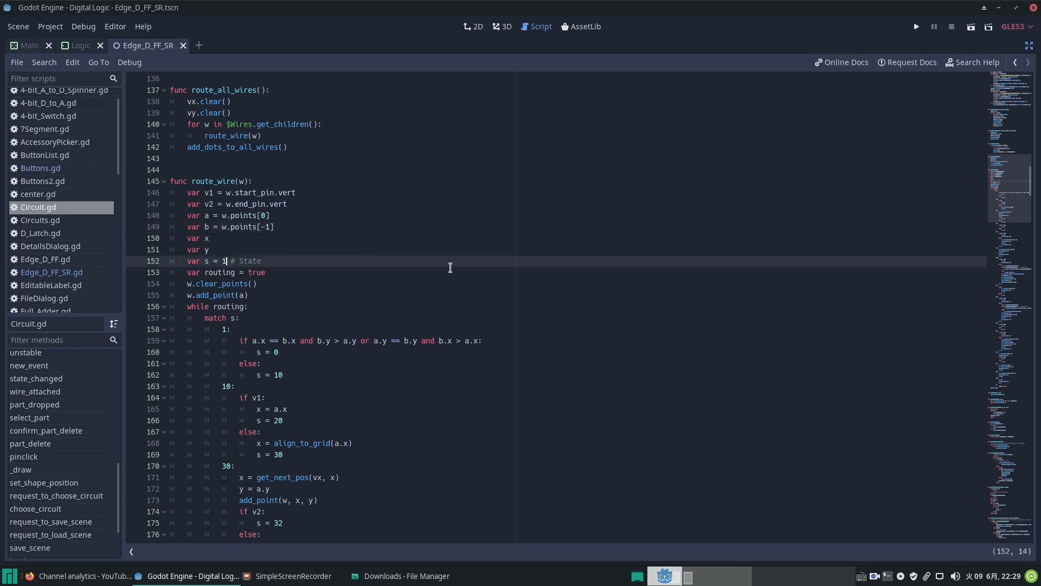
pyautogui.moveTo(389, 286)
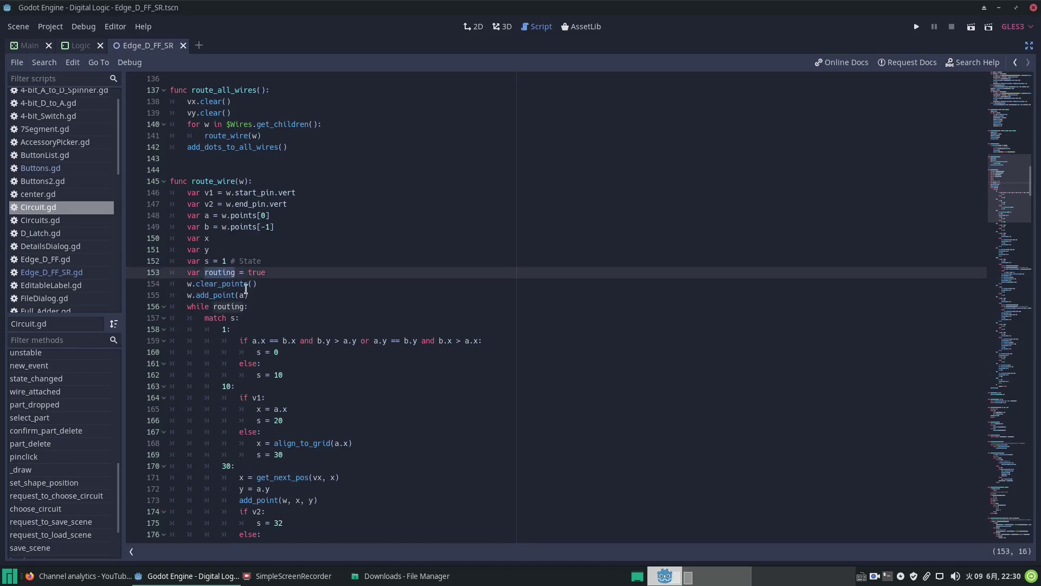
pyautogui.moveTo(272, 274)
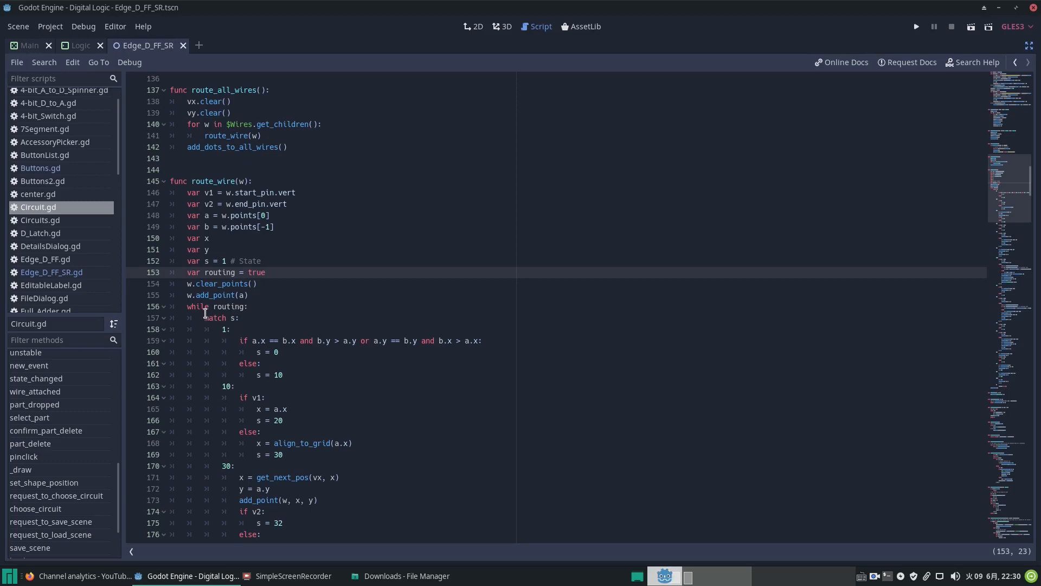
pyautogui.click(247, 318)
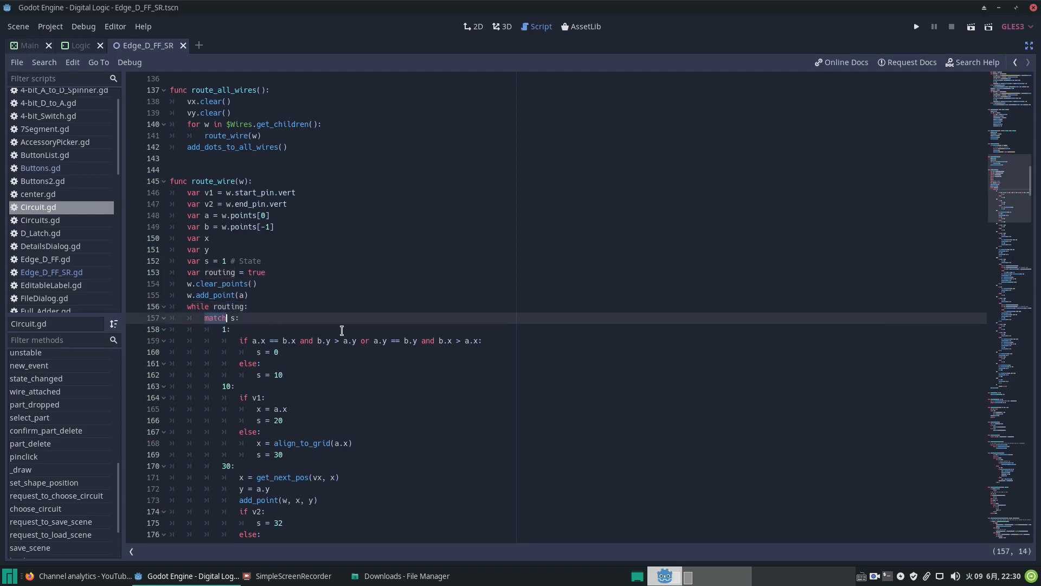
pyautogui.moveTo(217, 325)
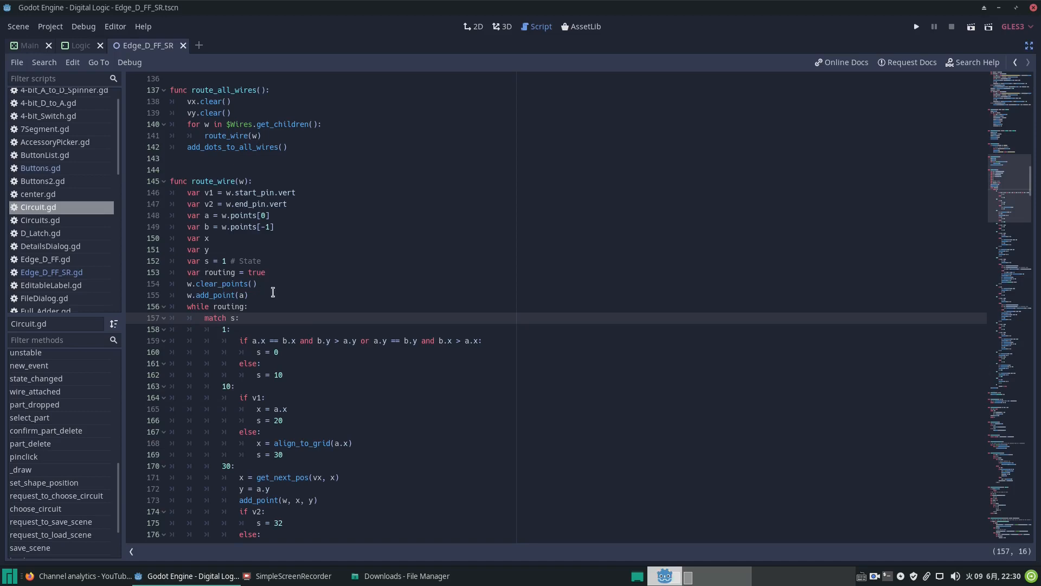
pyautogui.moveTo(229, 319)
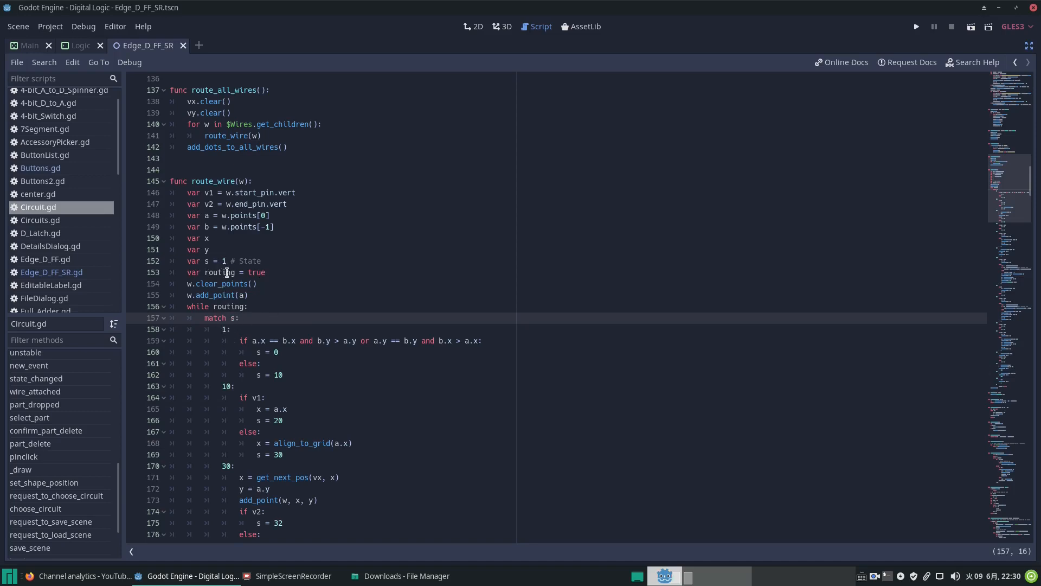
pyautogui.click(233, 332)
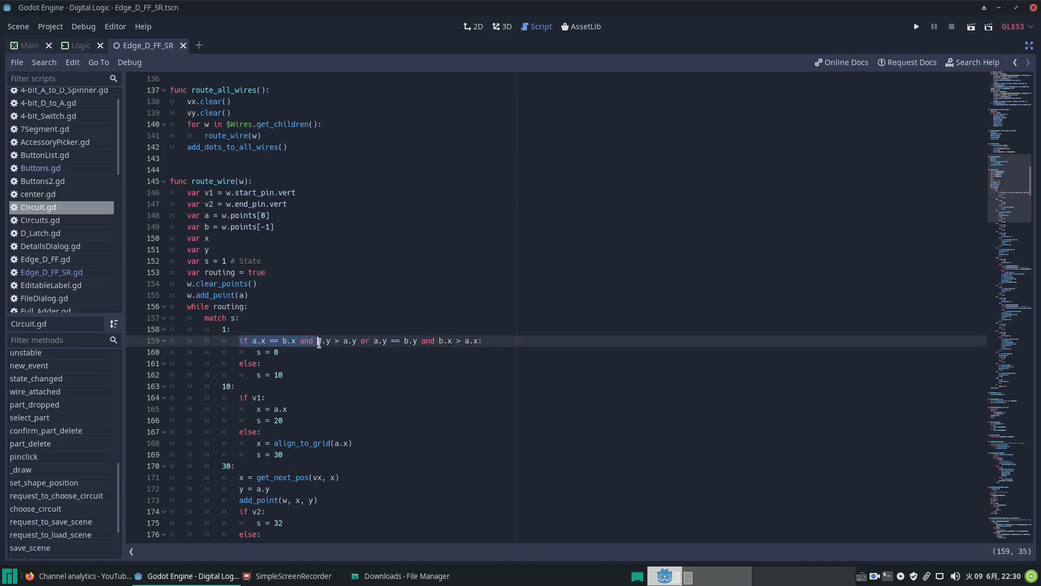
pyautogui.moveTo(368, 380)
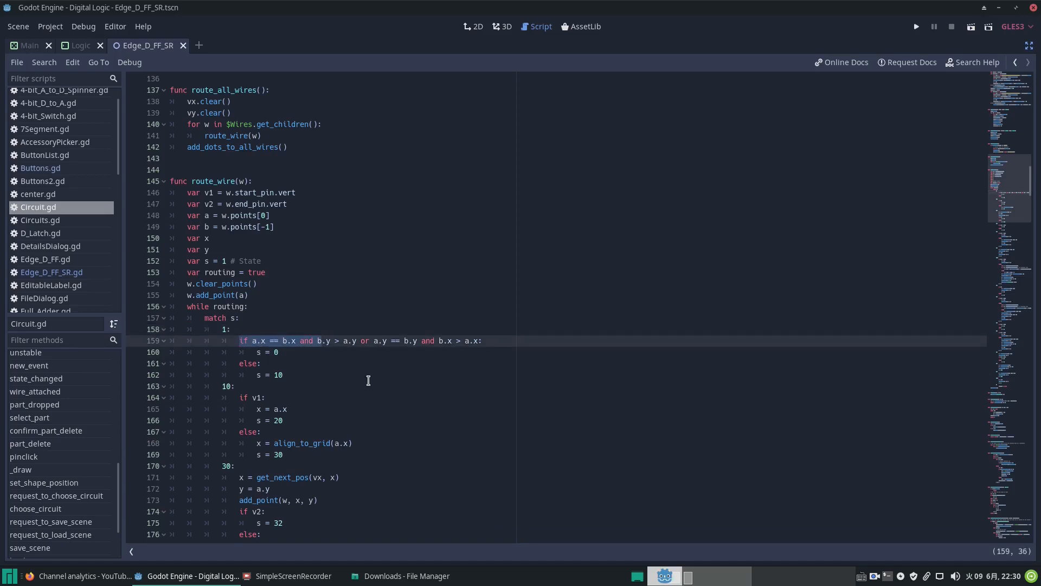
pyautogui.moveTo(288, 359)
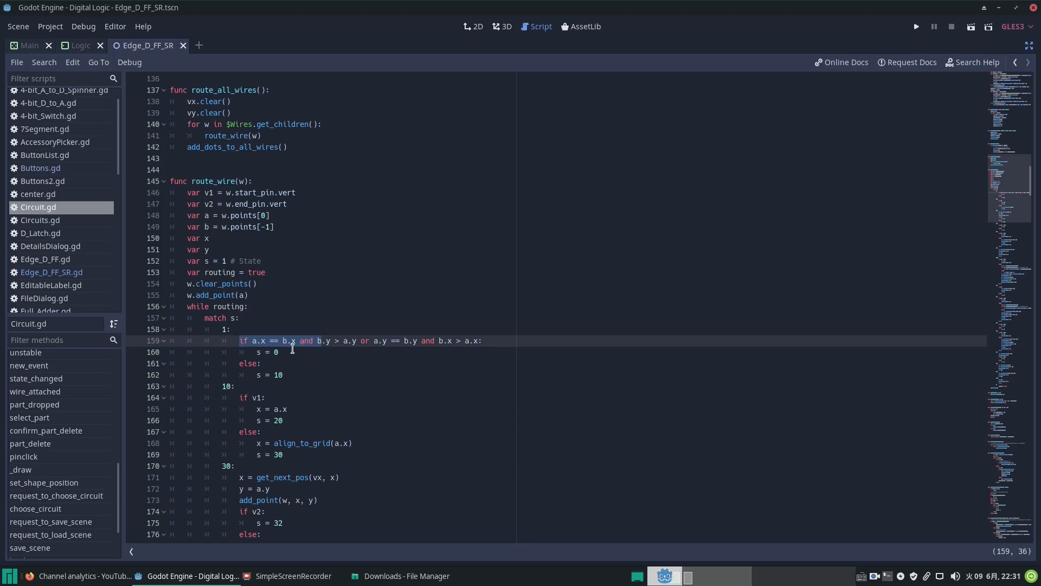
pyautogui.moveTo(315, 336)
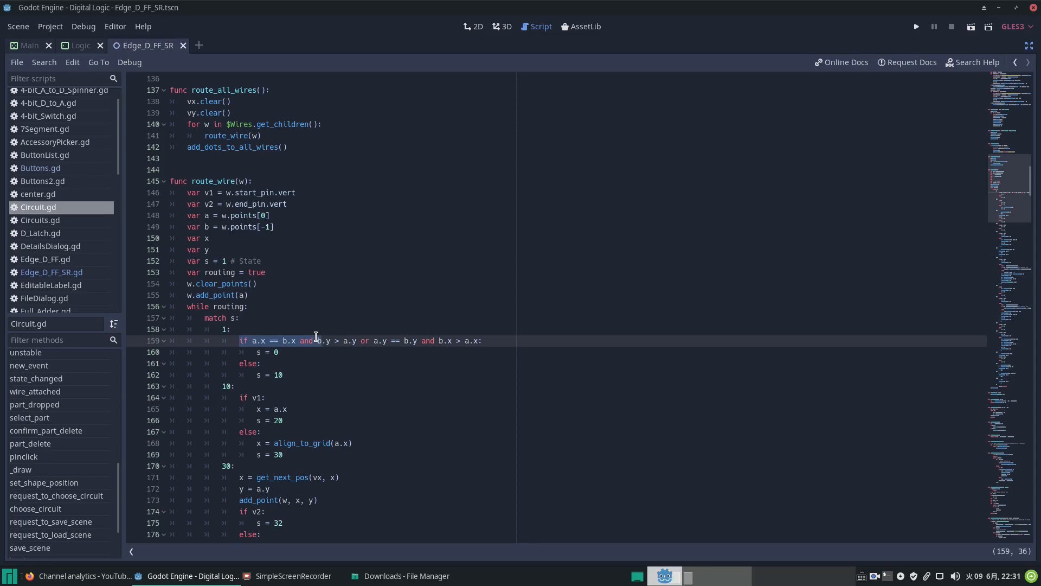
pyautogui.moveTo(316, 316)
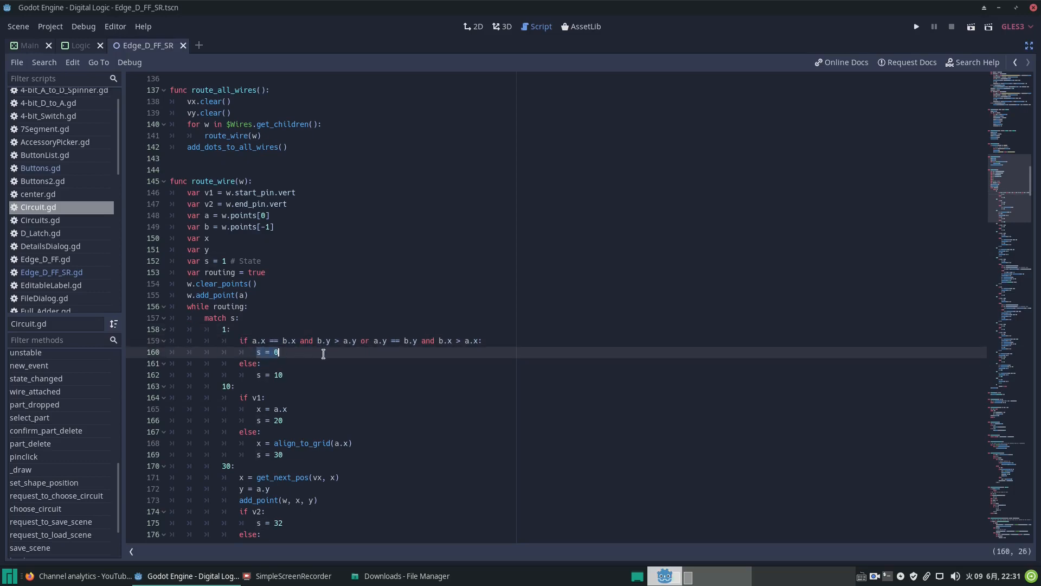
pyautogui.click(466, 341)
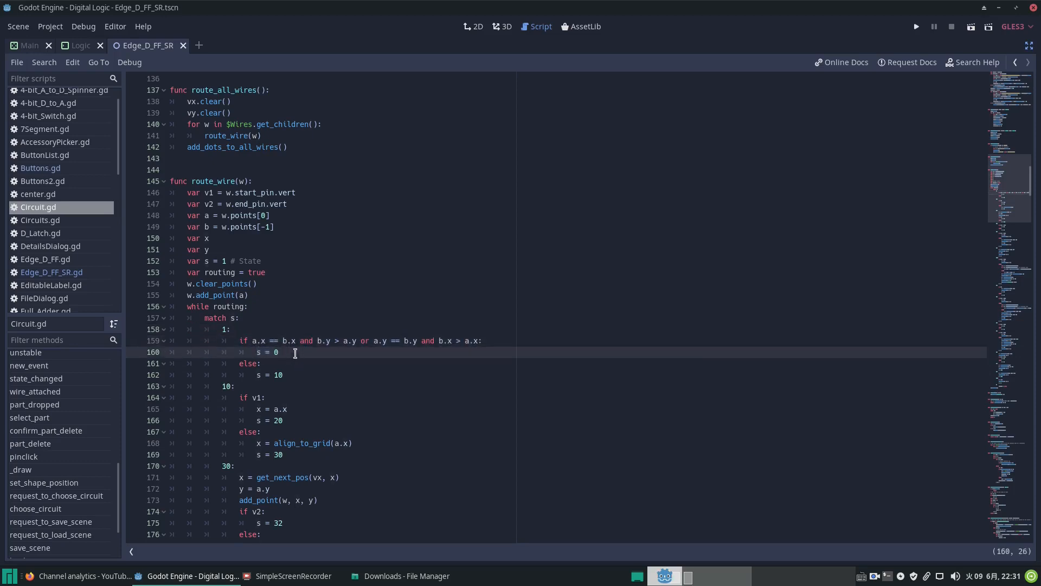
pyautogui.moveTo(279, 353)
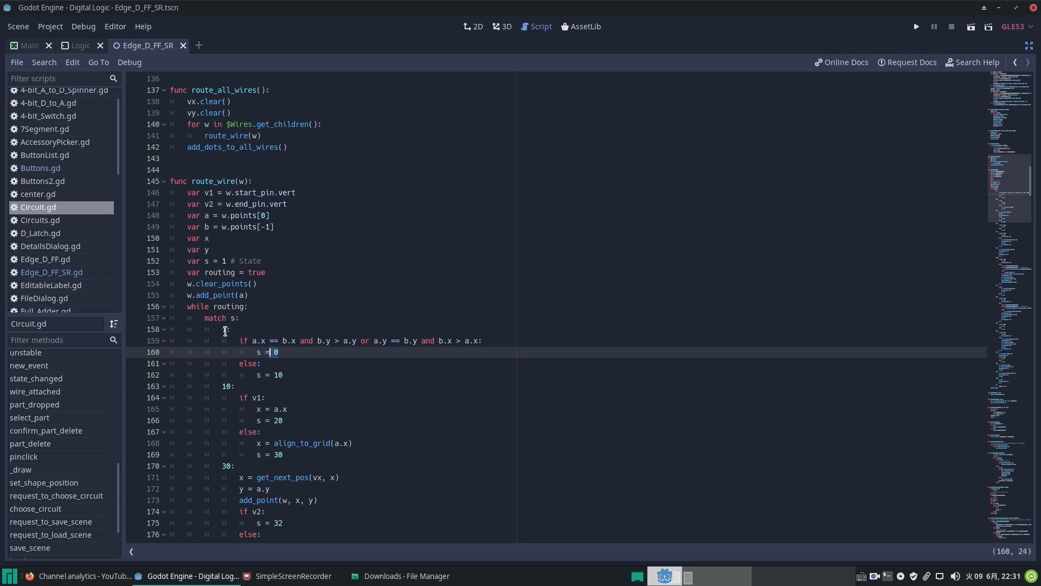
# Step: Scroll route_wire down through its later states to the routing-end state and back up
pyautogui.scroll(-3)
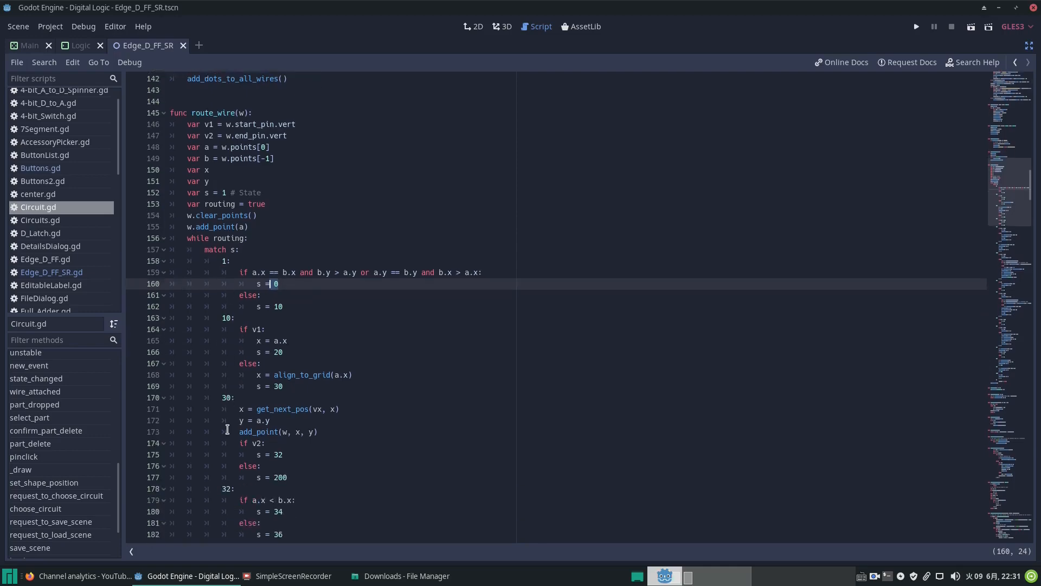
pyautogui.scroll(-3)
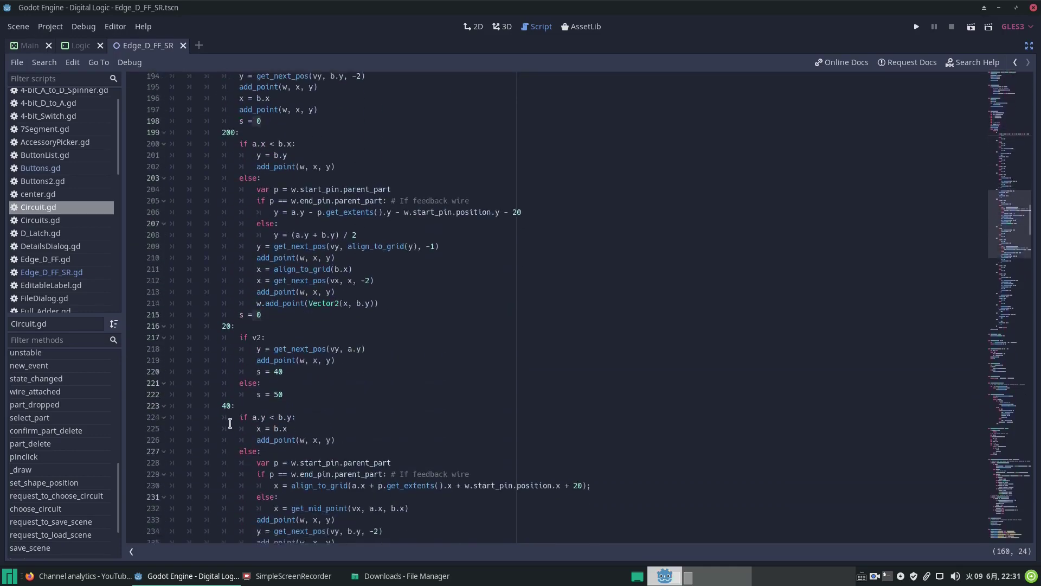
pyautogui.scroll(-3)
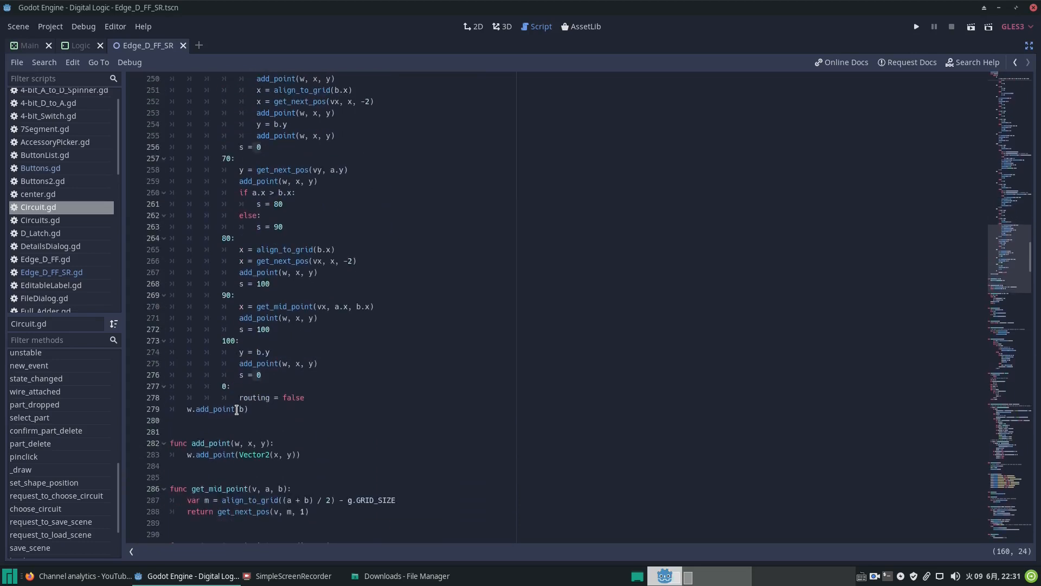
pyautogui.click(230, 386)
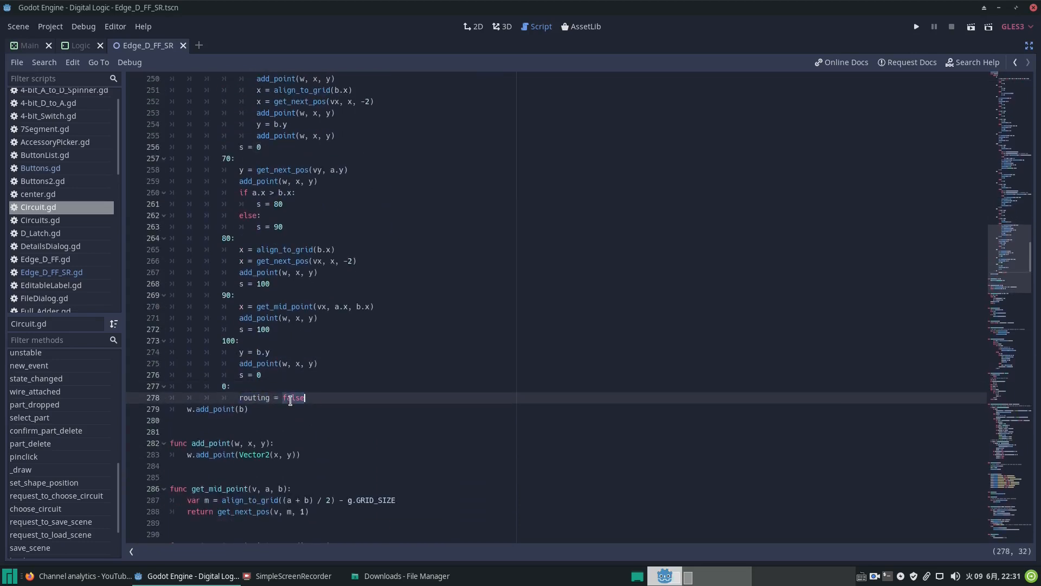
pyautogui.scroll(3)
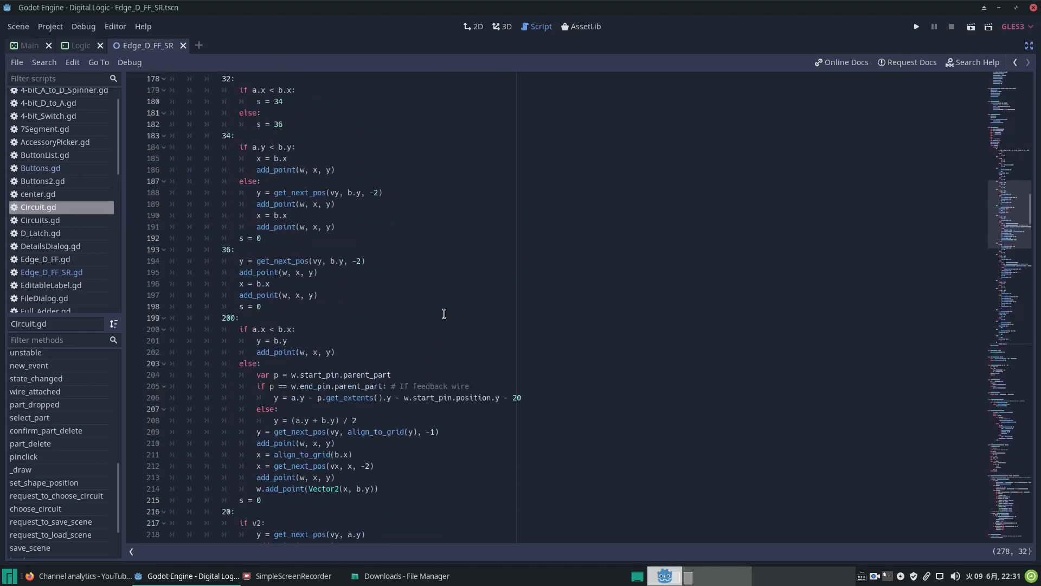
pyautogui.scroll(3)
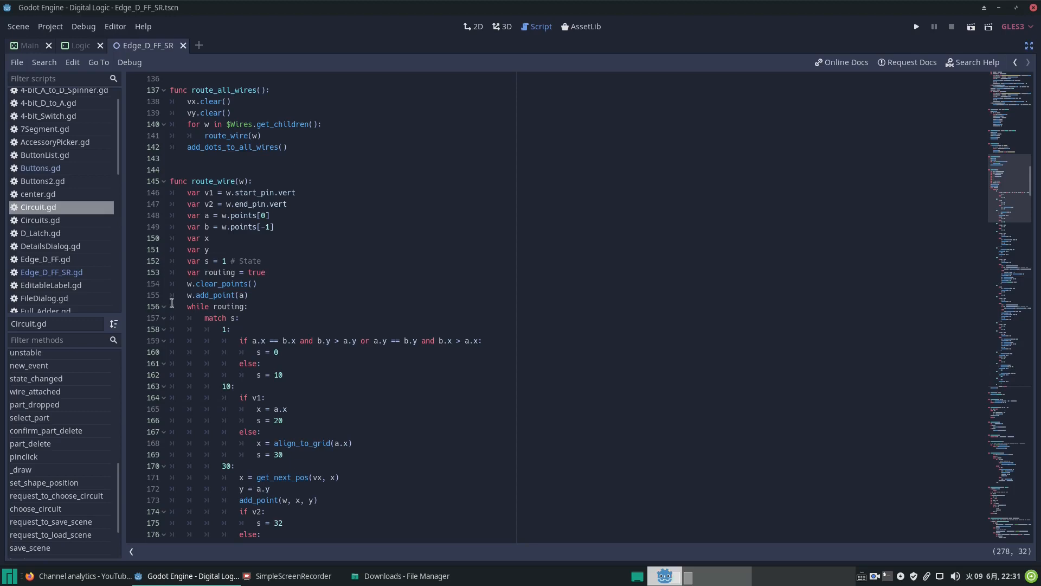
pyautogui.moveTo(167, 315)
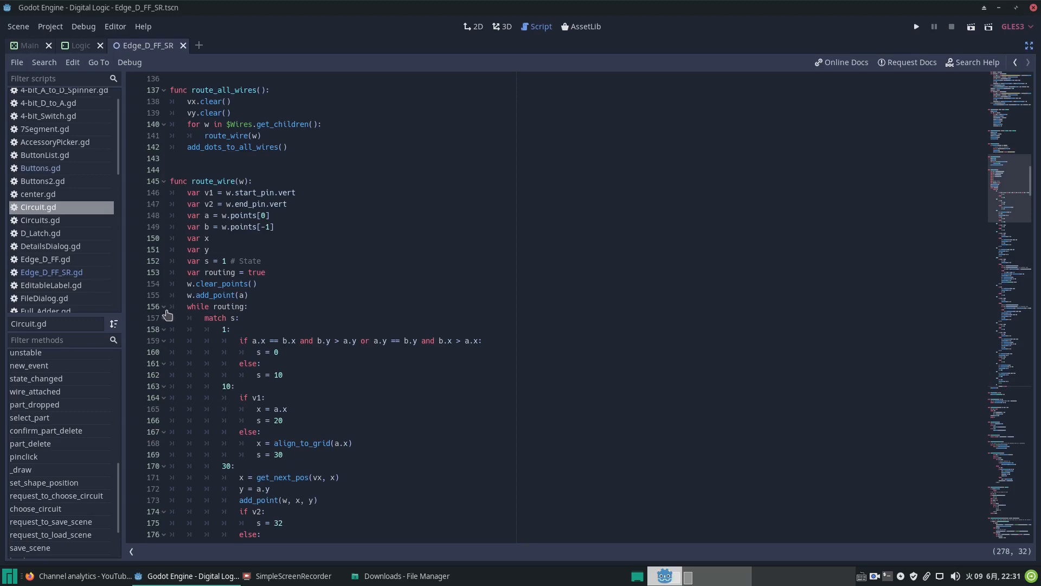
pyautogui.click(164, 307)
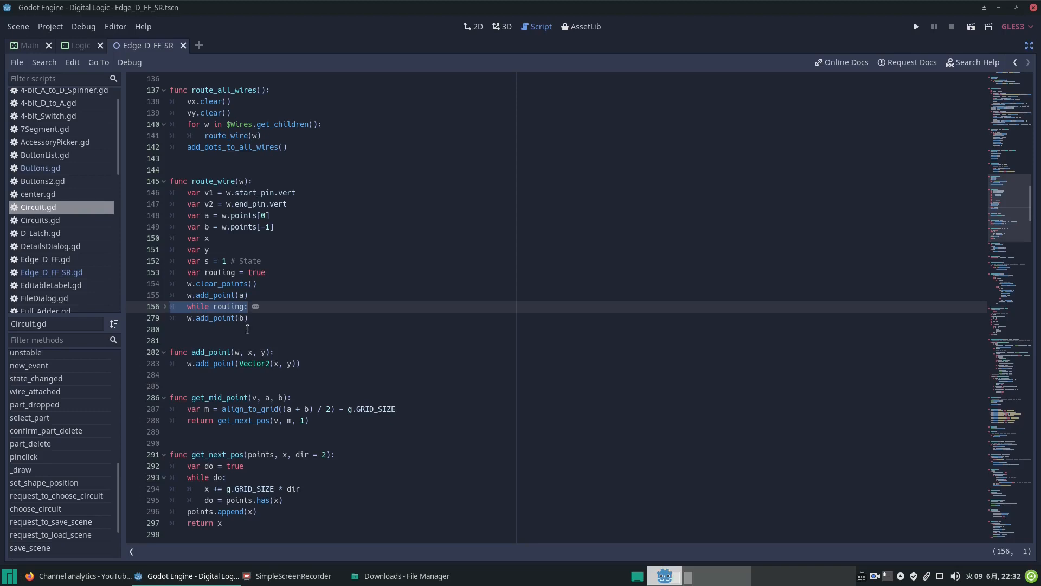
pyautogui.moveTo(242, 333)
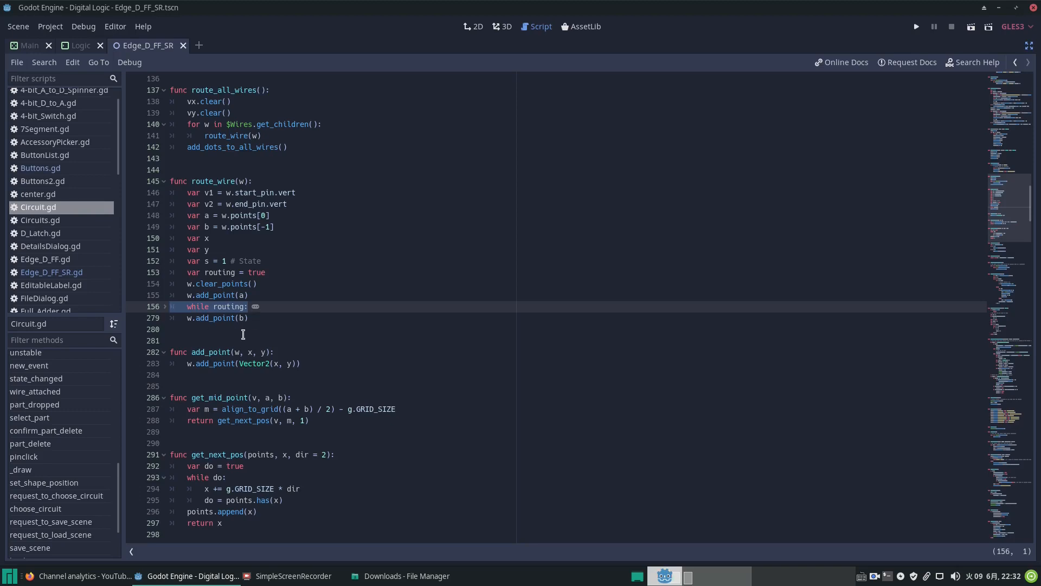
pyautogui.moveTo(167, 313)
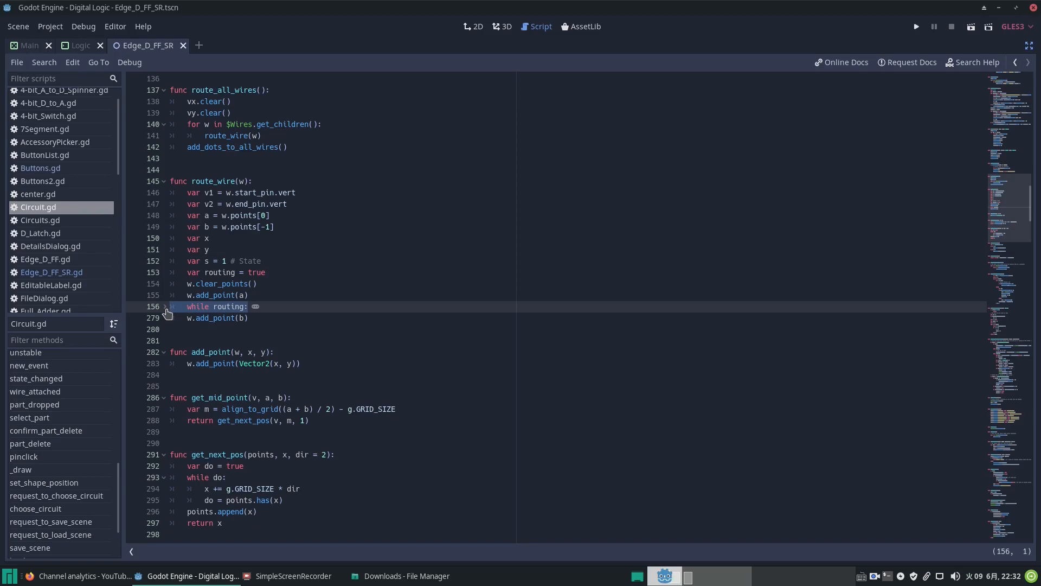
pyautogui.click(163, 306)
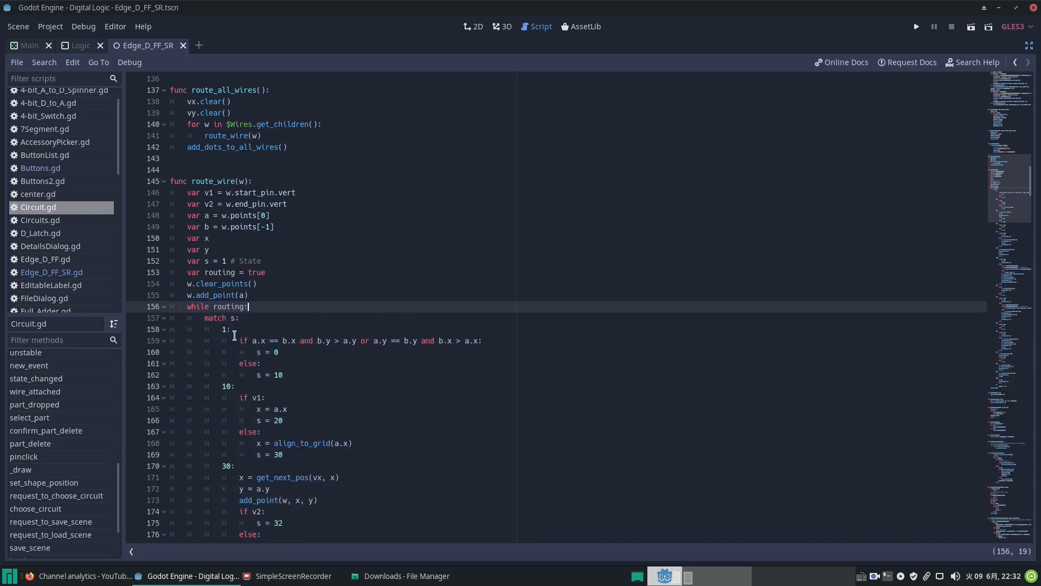
pyautogui.scroll(-3)
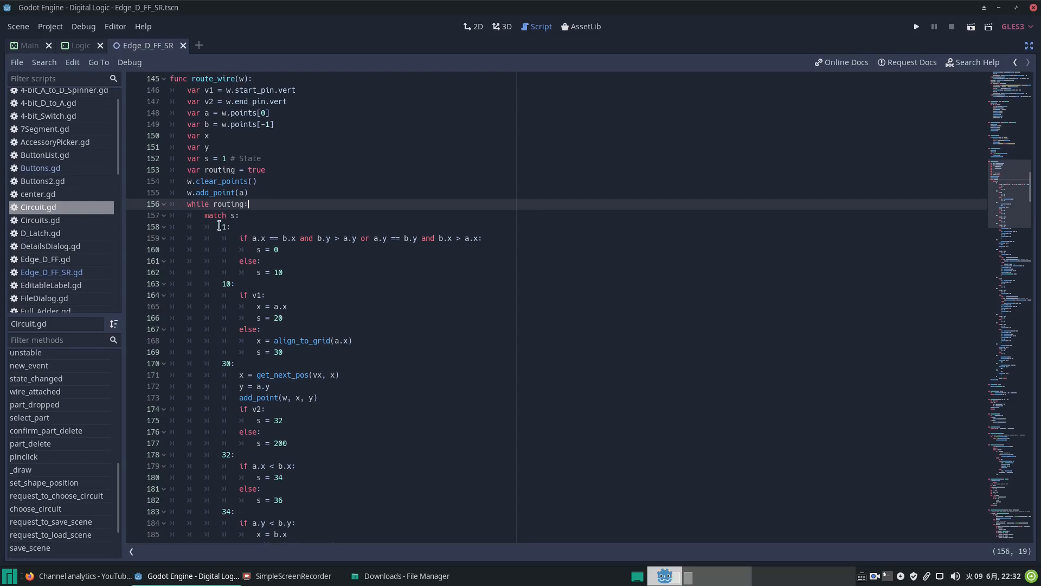
pyautogui.moveTo(241, 171)
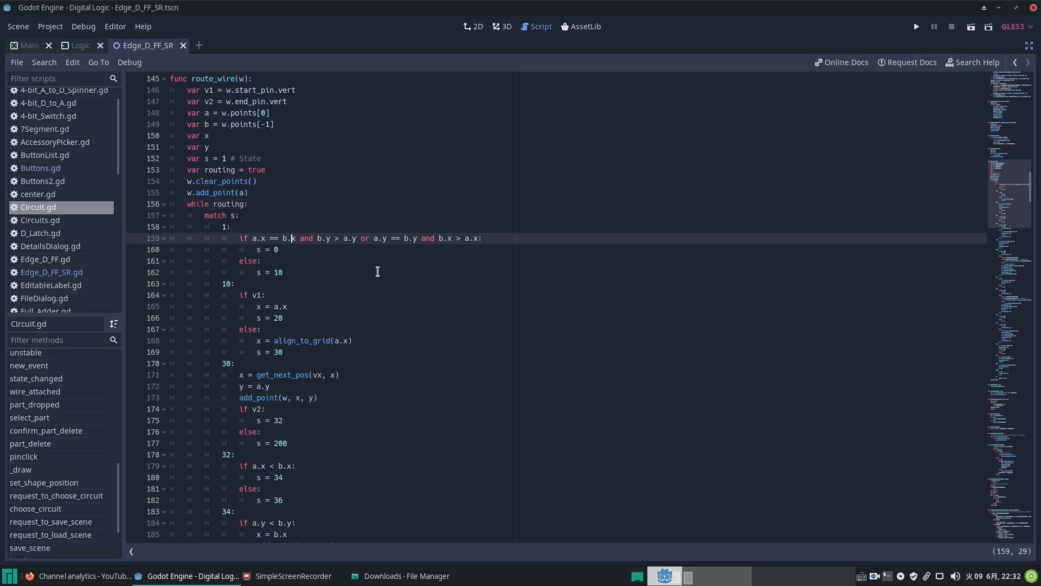
pyautogui.moveTo(320, 266)
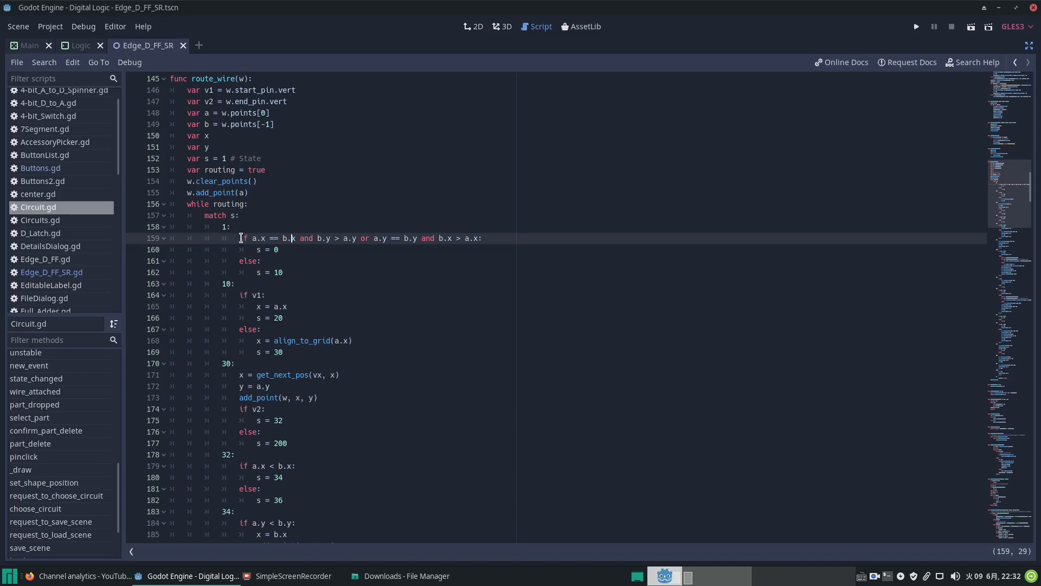
pyautogui.moveTo(267, 304)
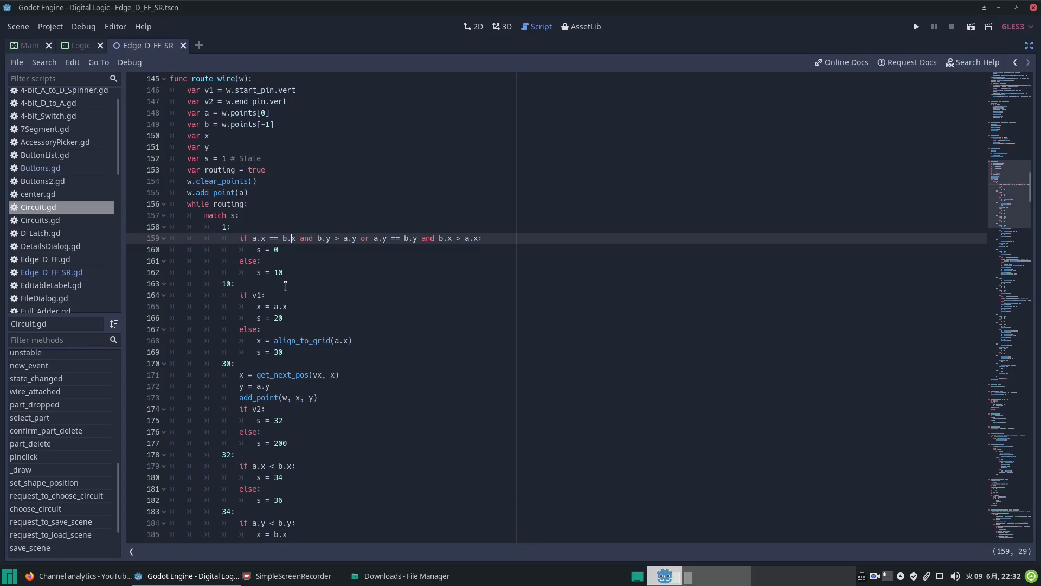
pyautogui.moveTo(259, 261)
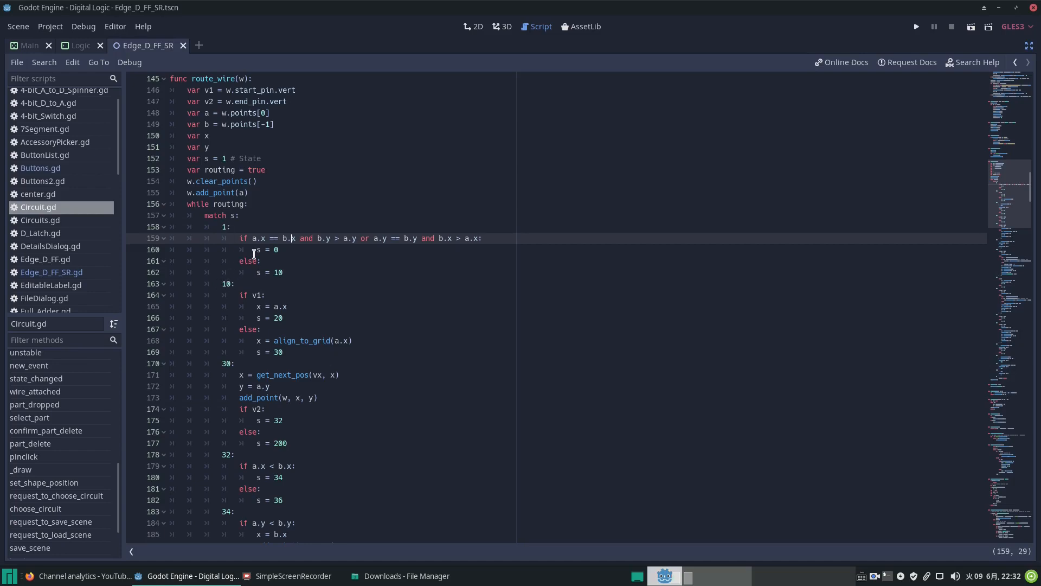
pyautogui.moveTo(230, 280)
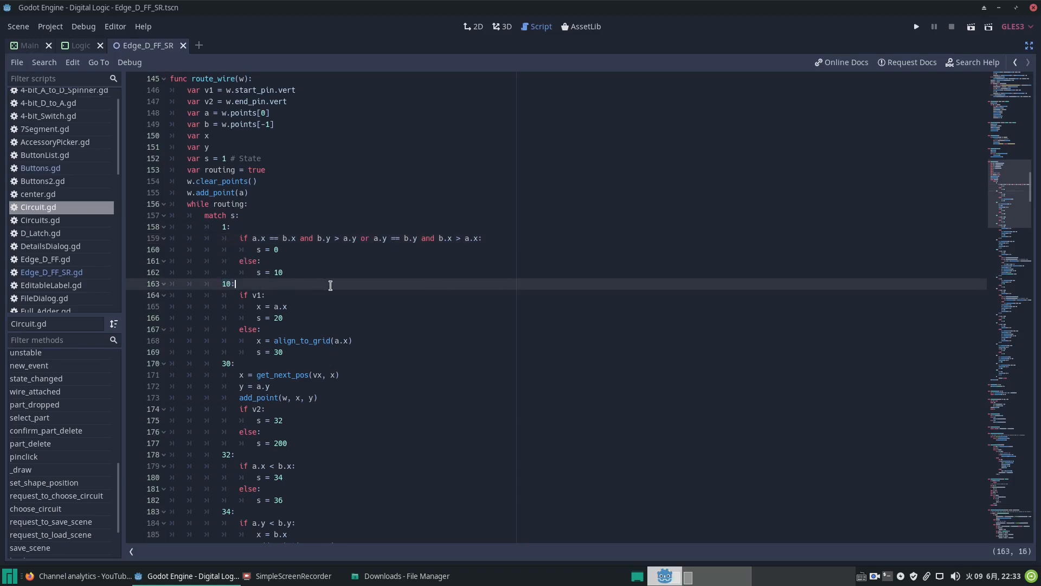
pyautogui.scroll(-3)
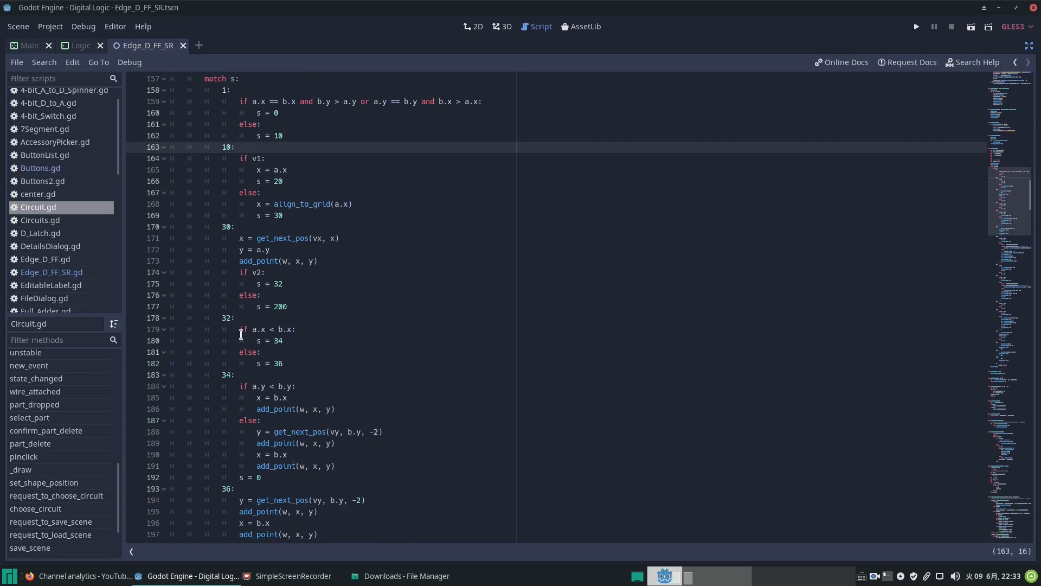
pyautogui.scroll(-3)
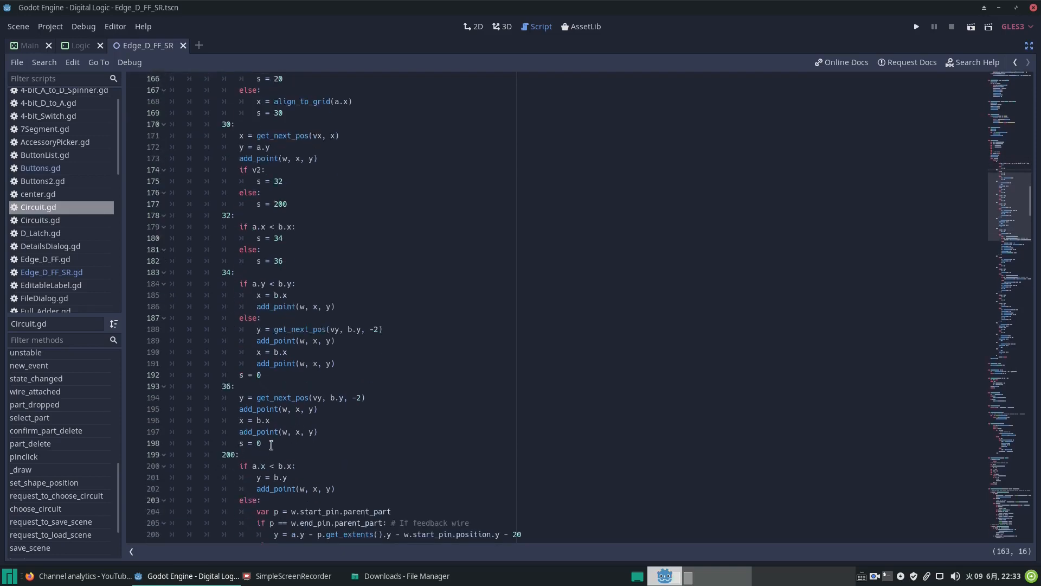
pyautogui.scroll(-3)
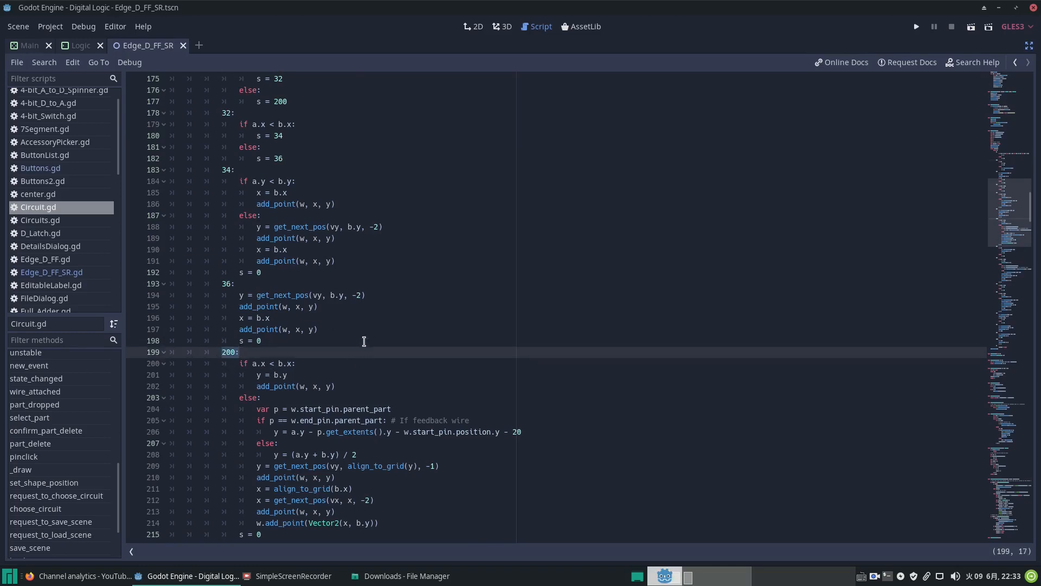
pyautogui.scroll(3)
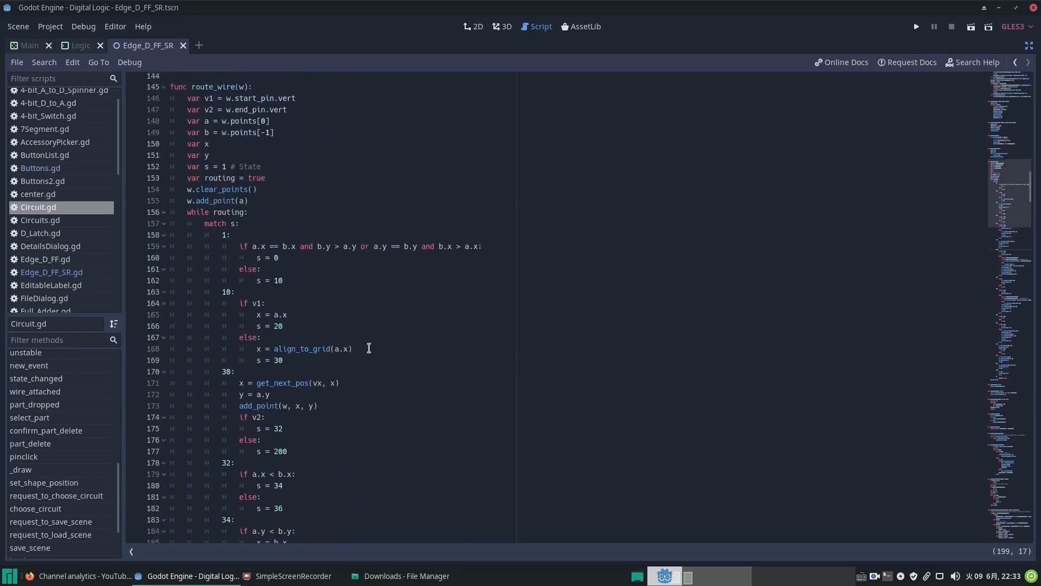
pyautogui.scroll(-3)
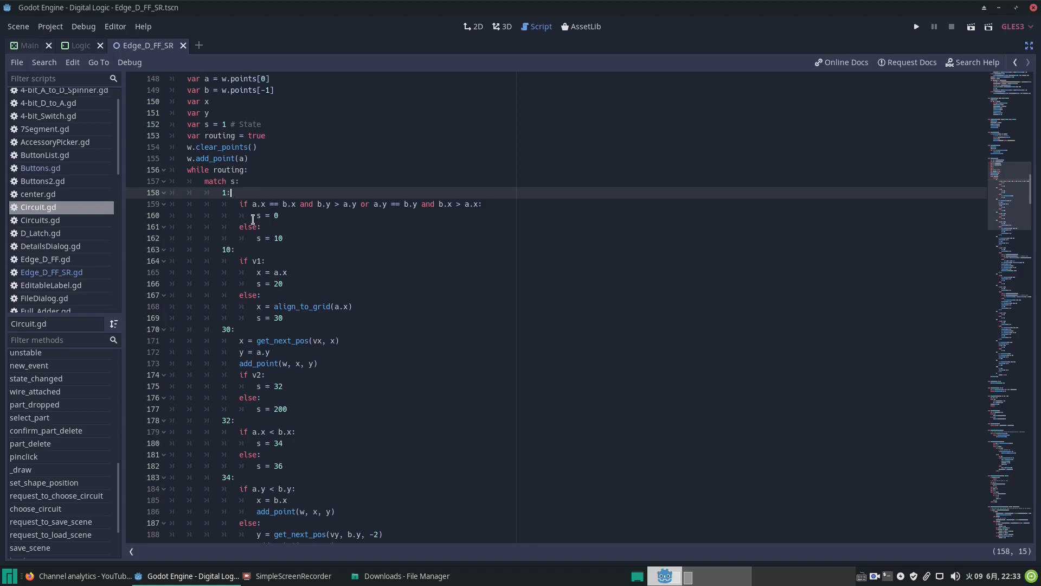
pyautogui.click(235, 181)
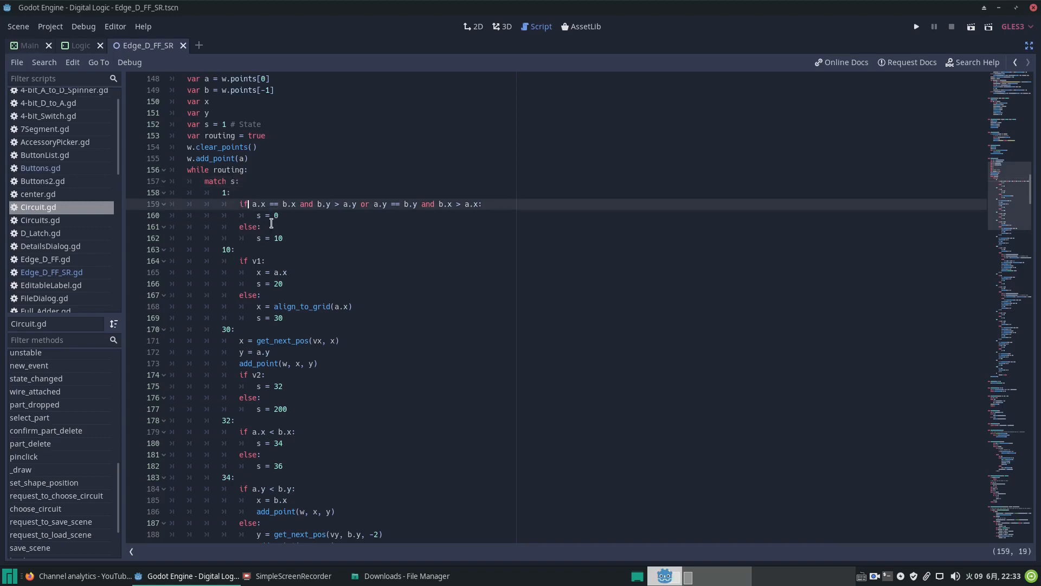
pyautogui.moveTo(258, 294)
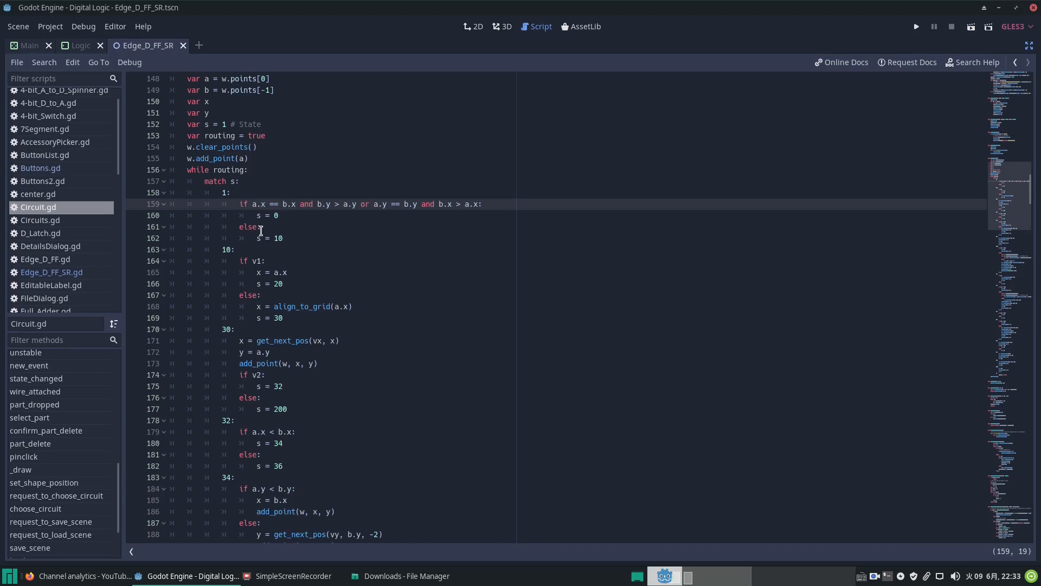
pyautogui.moveTo(288, 248)
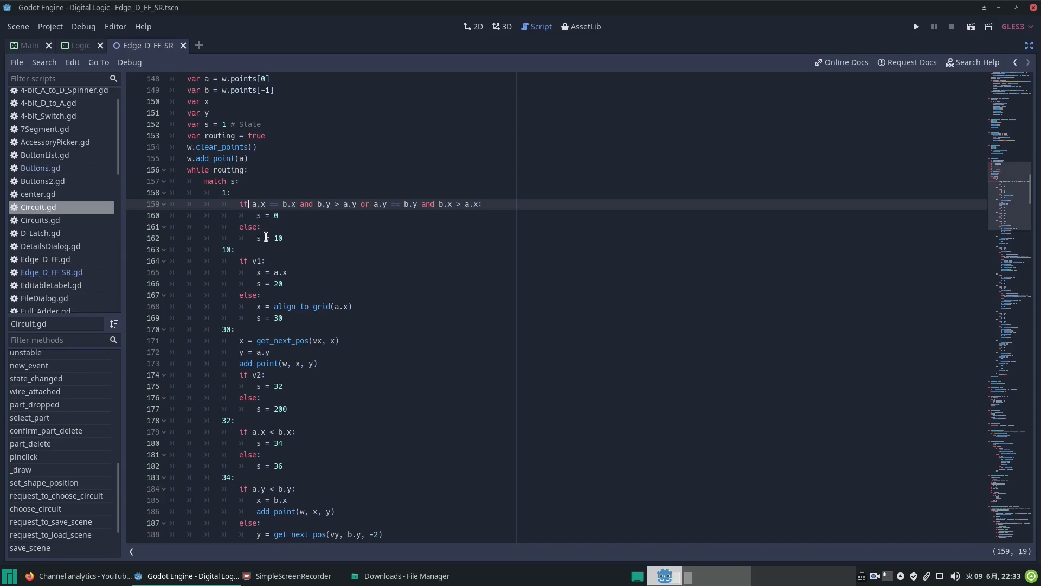
pyautogui.moveTo(267, 218)
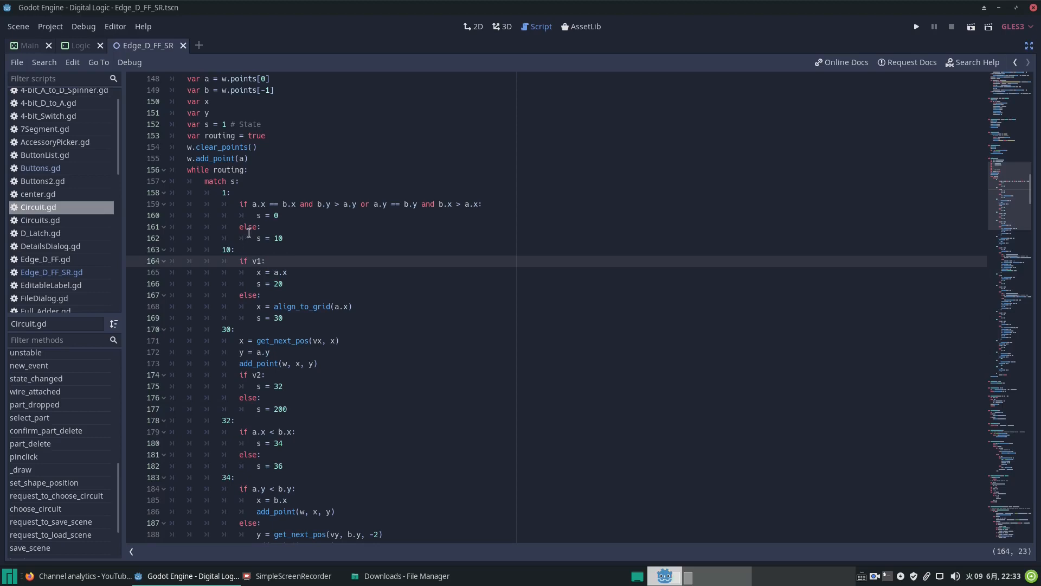
pyautogui.moveTo(206, 174)
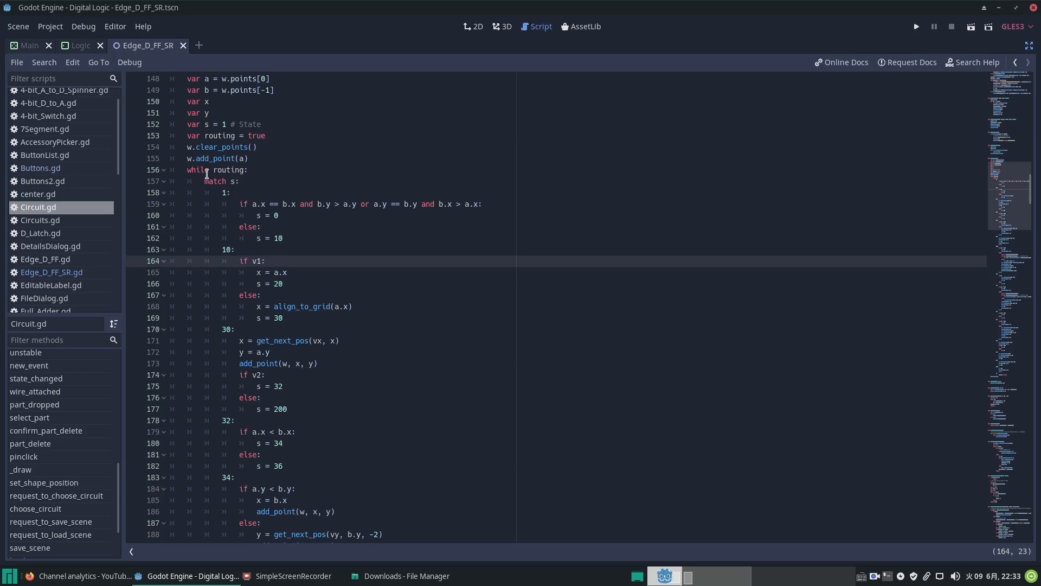
pyautogui.moveTo(251, 237)
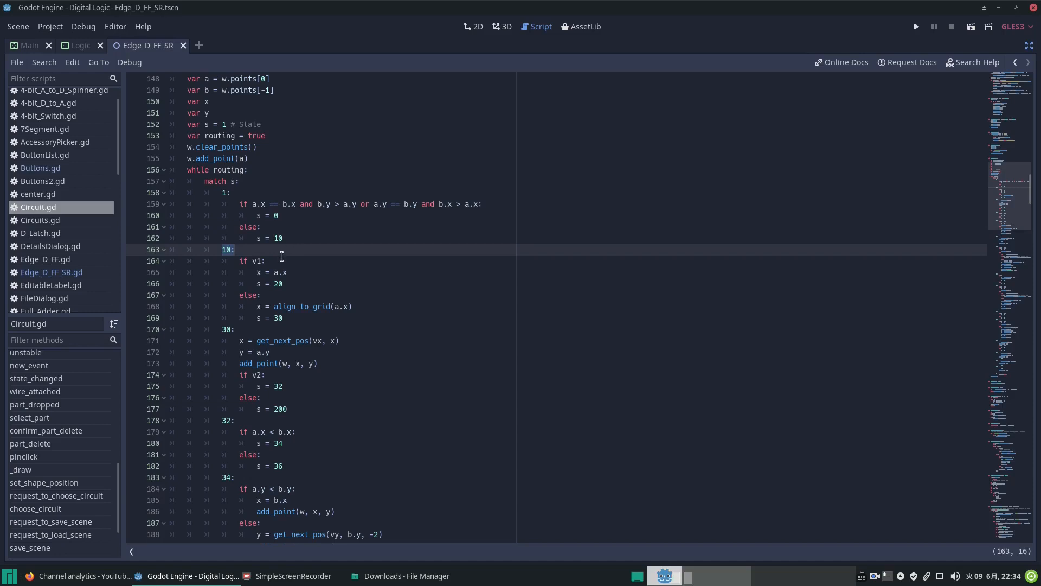
pyautogui.click(277, 272)
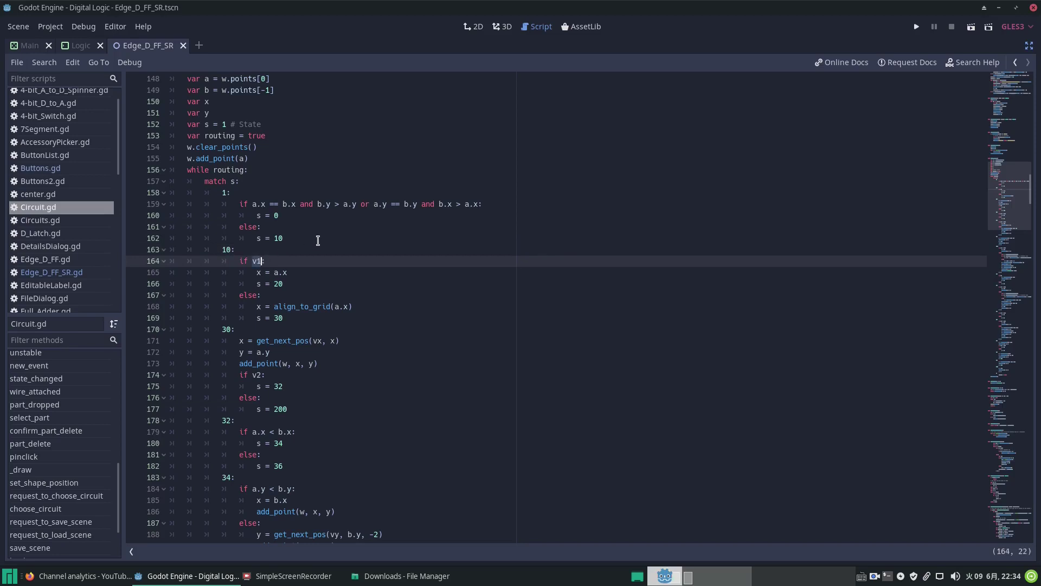
pyautogui.scroll(3)
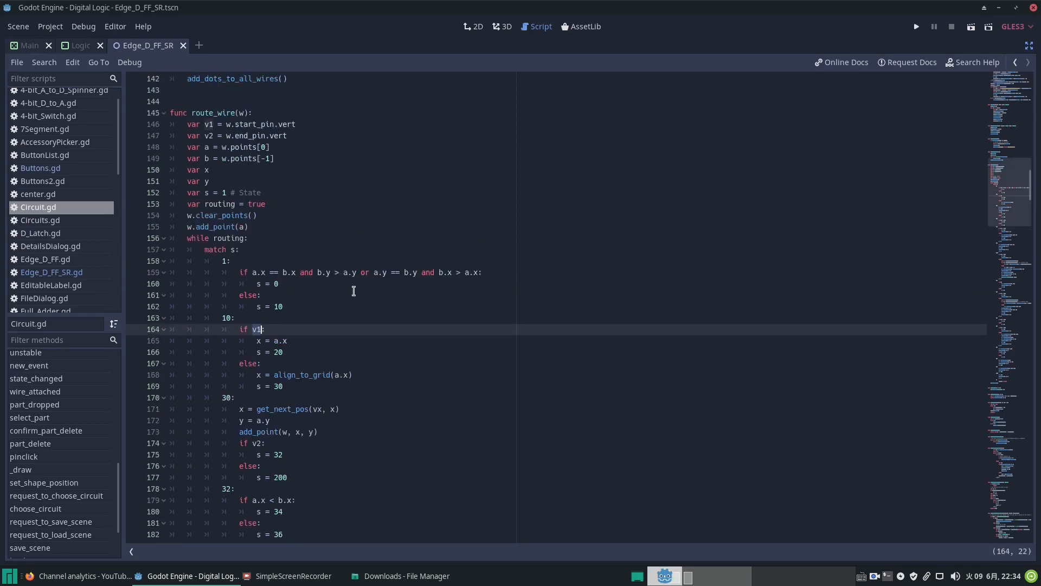
pyautogui.scroll(-3)
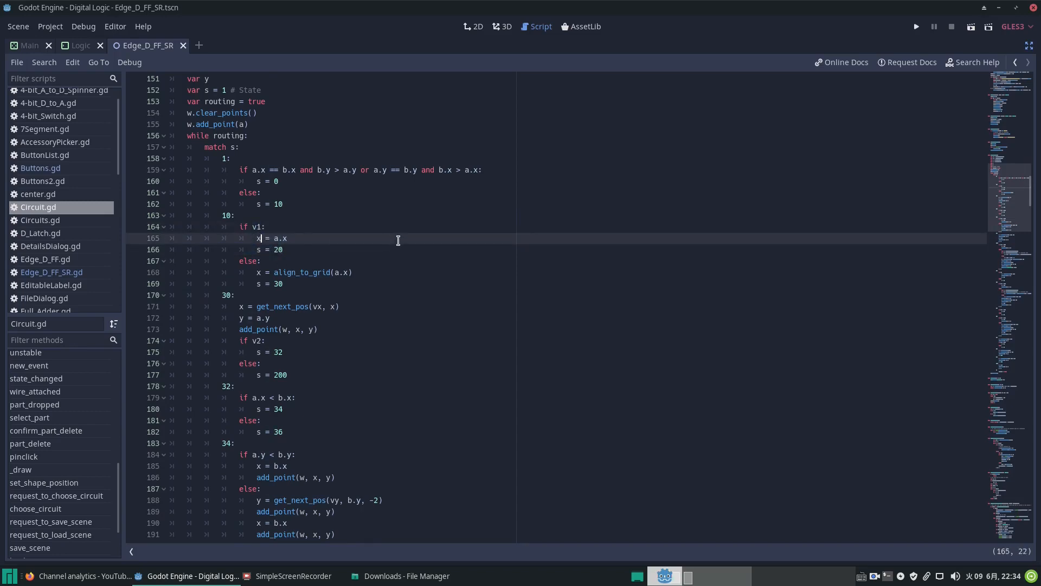
pyautogui.moveTo(278, 237)
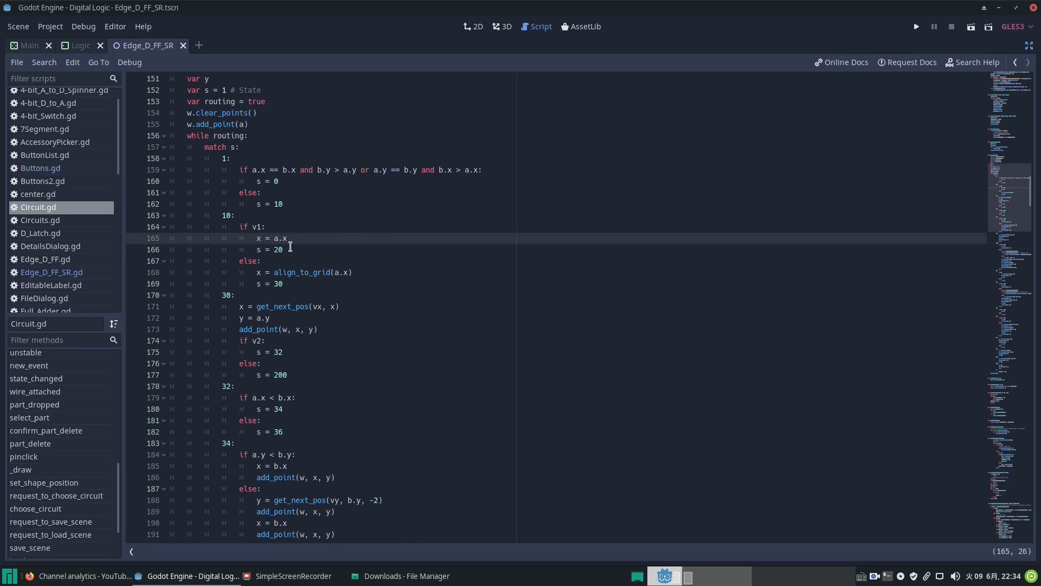
pyautogui.moveTo(260, 249)
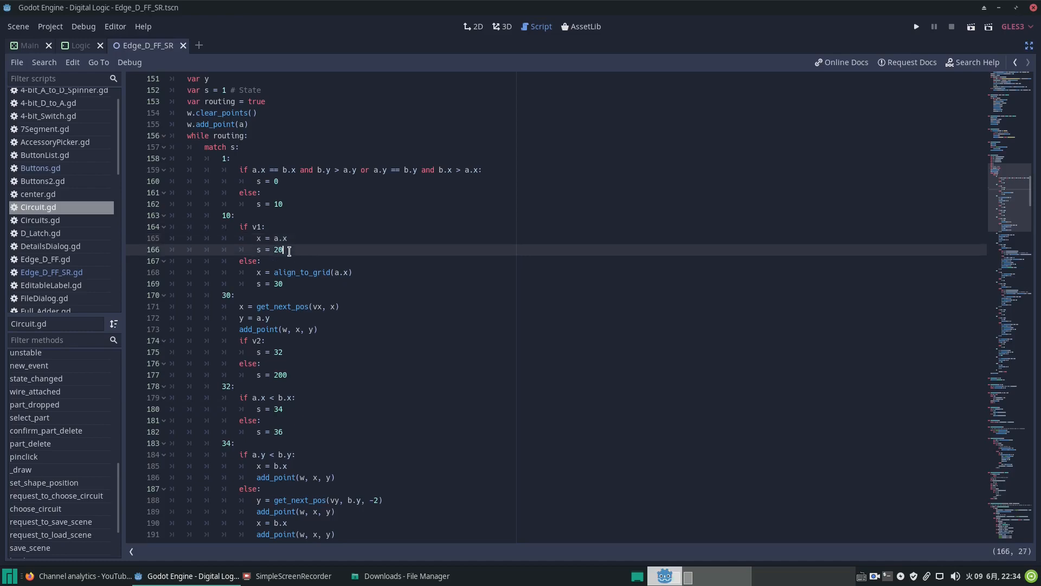
pyautogui.scroll(3)
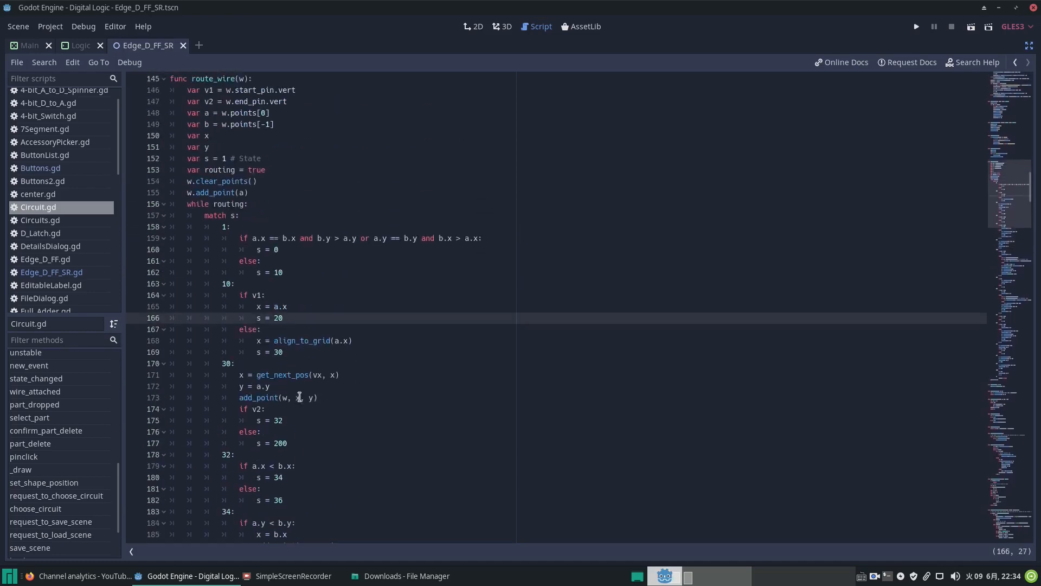
pyautogui.click(258, 295)
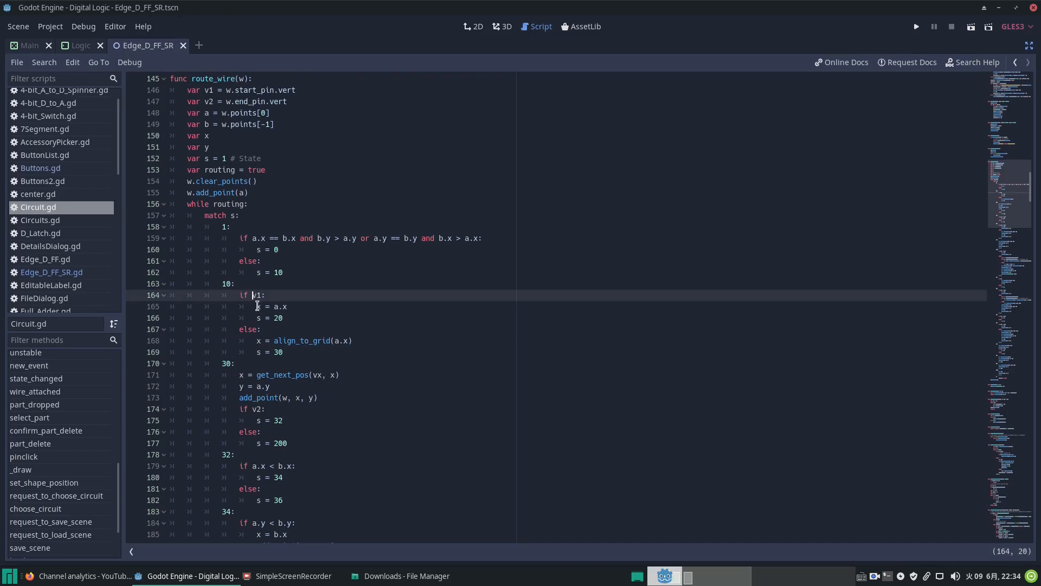
pyautogui.moveTo(253, 332)
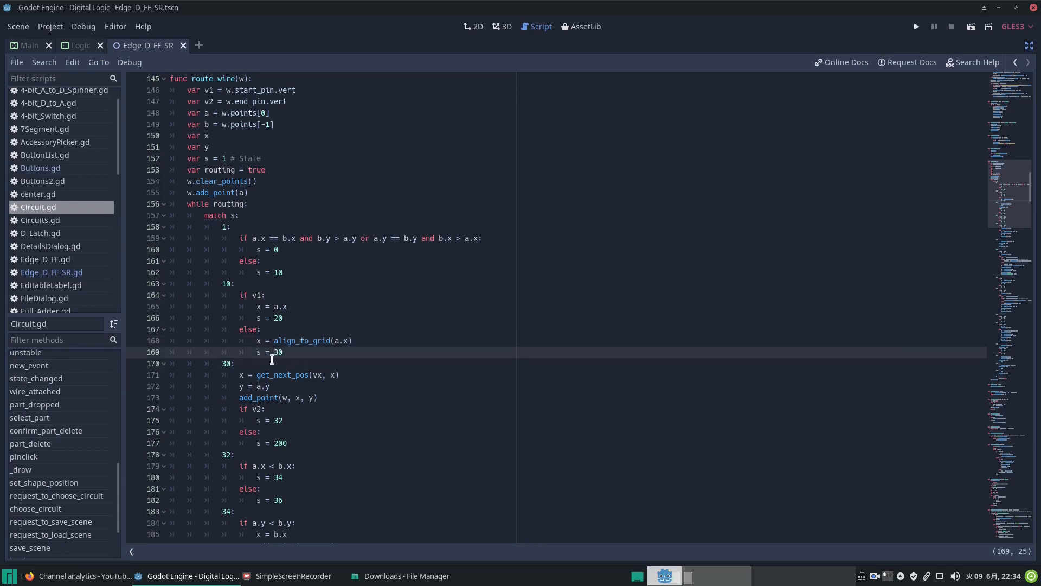
pyautogui.moveTo(352, 364)
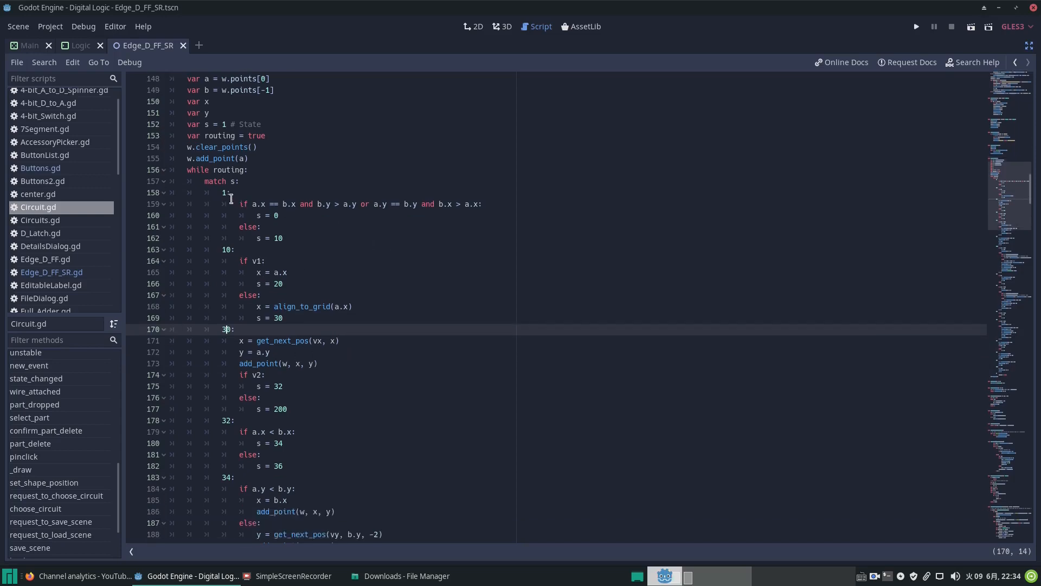
pyautogui.moveTo(313, 344)
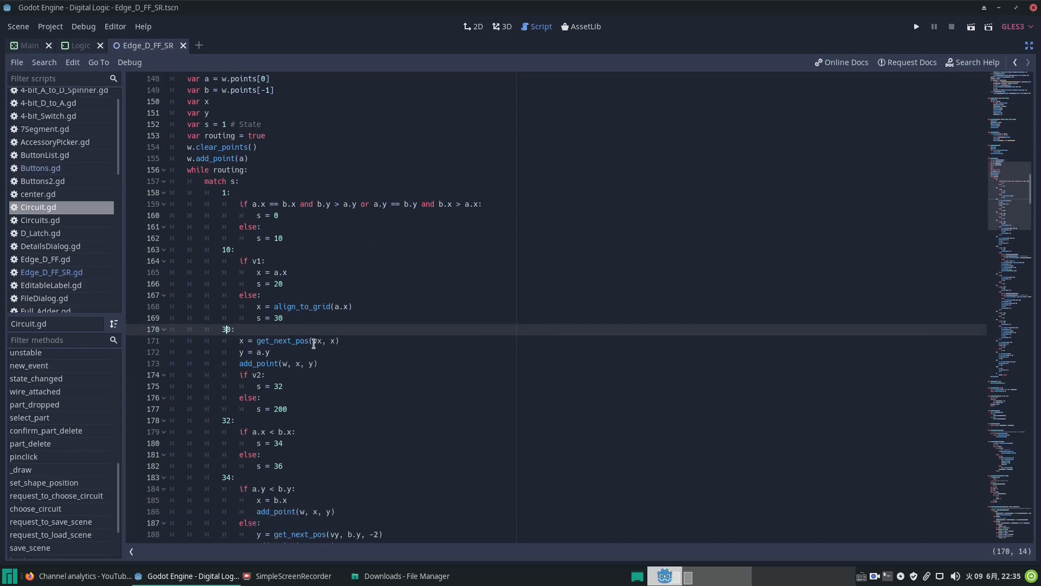
pyautogui.moveTo(244, 219)
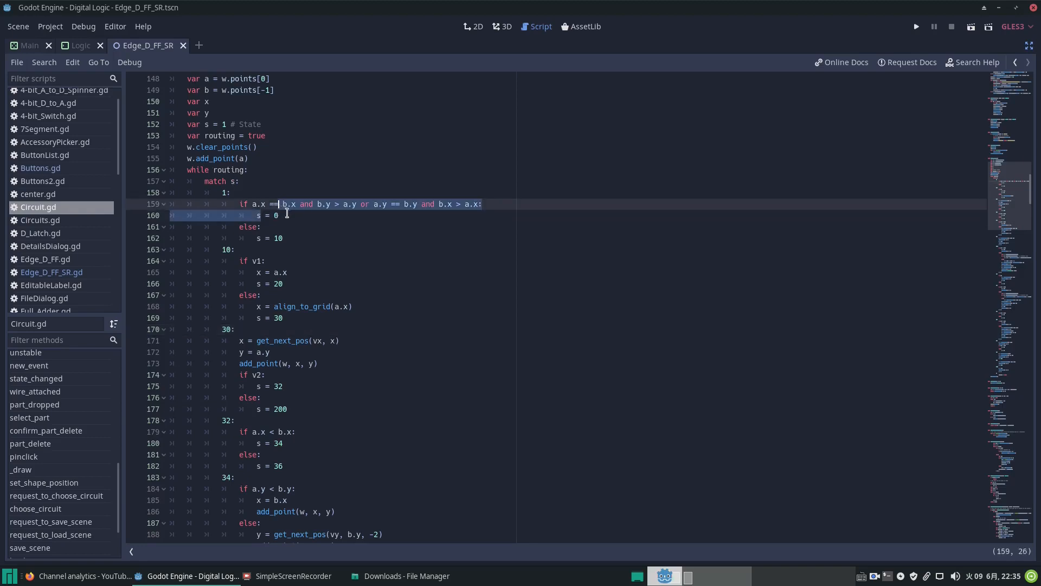
pyautogui.click(242, 332)
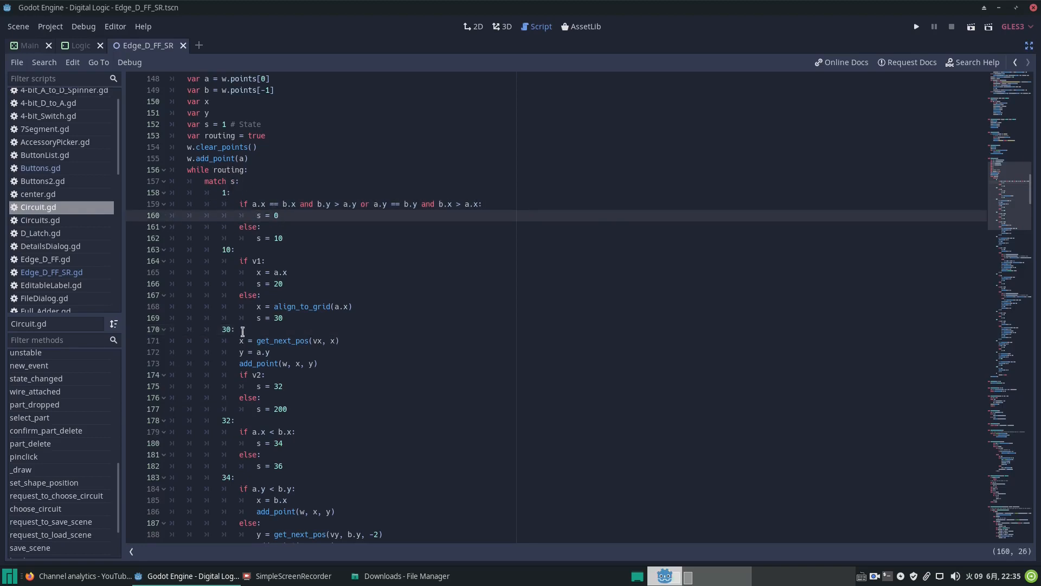
pyautogui.moveTo(395, 327)
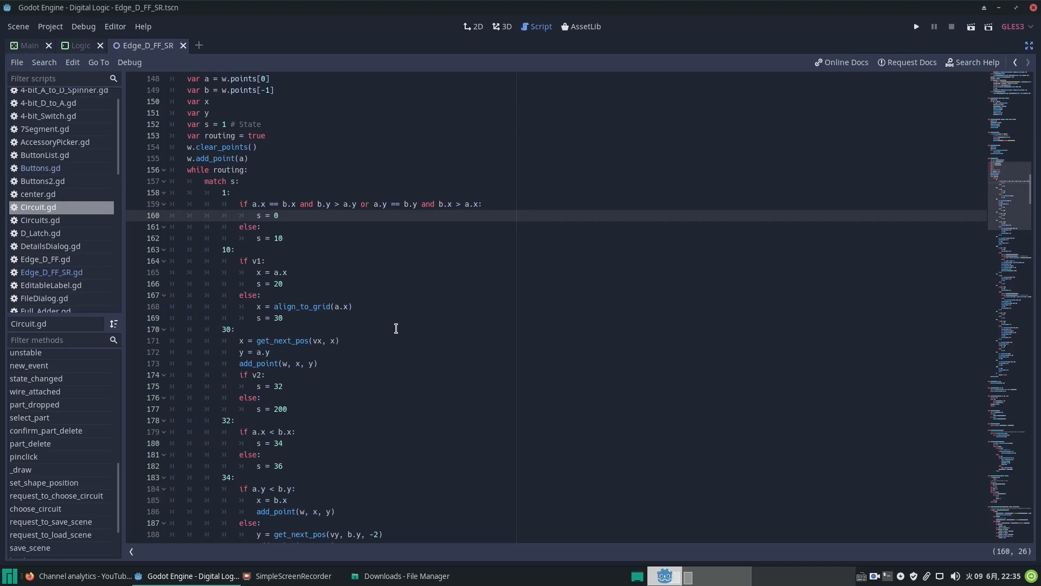
pyautogui.moveTo(226, 312)
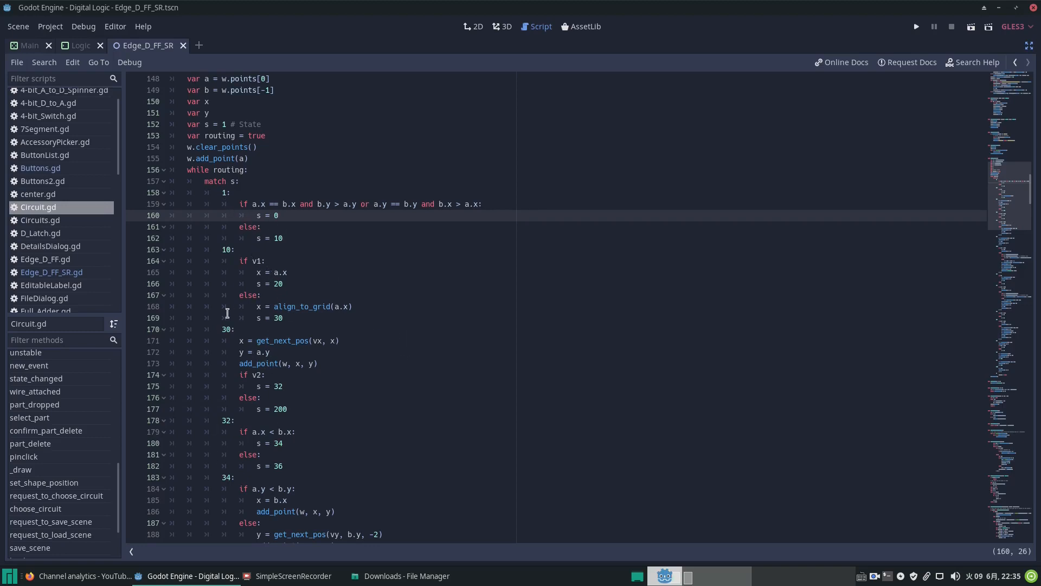
pyautogui.moveTo(260, 379)
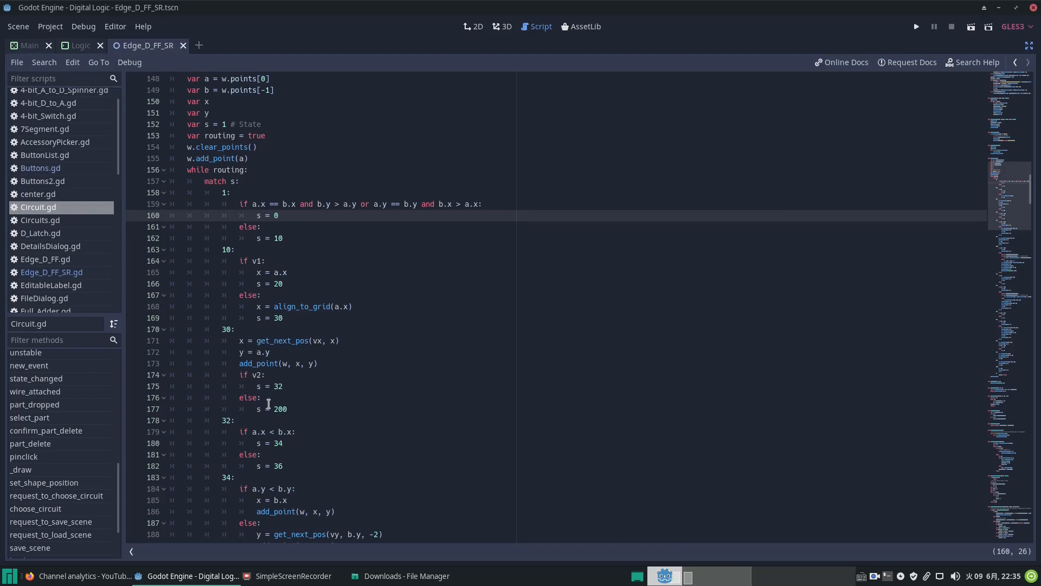
pyautogui.scroll(-3)
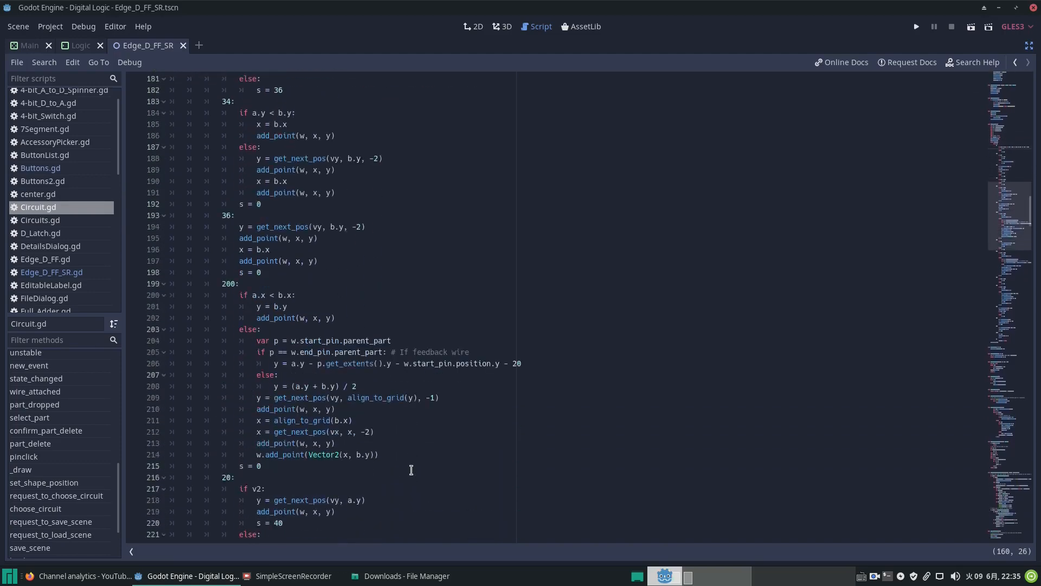
pyautogui.scroll(-3)
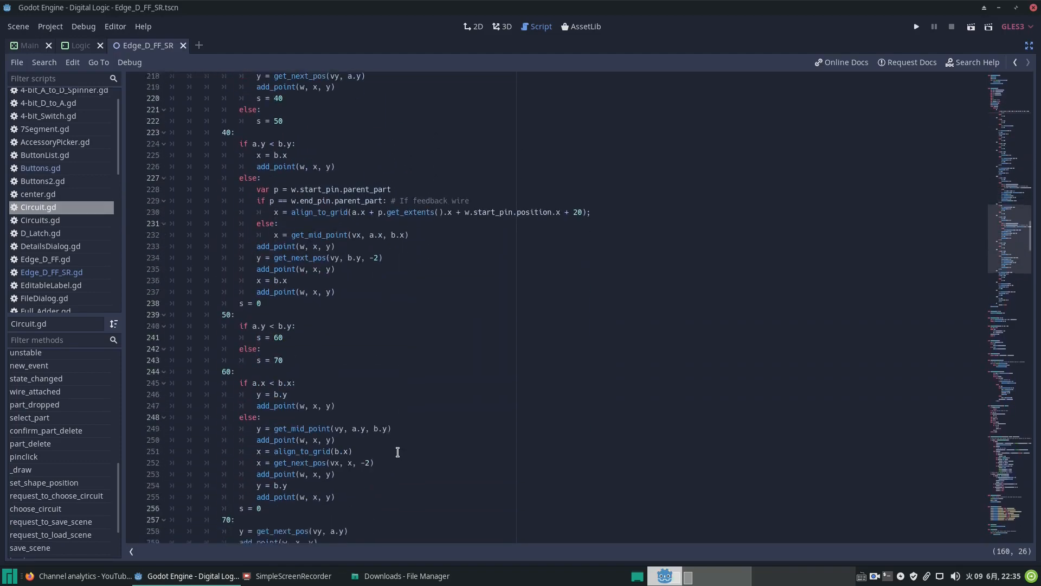
pyautogui.scroll(-3)
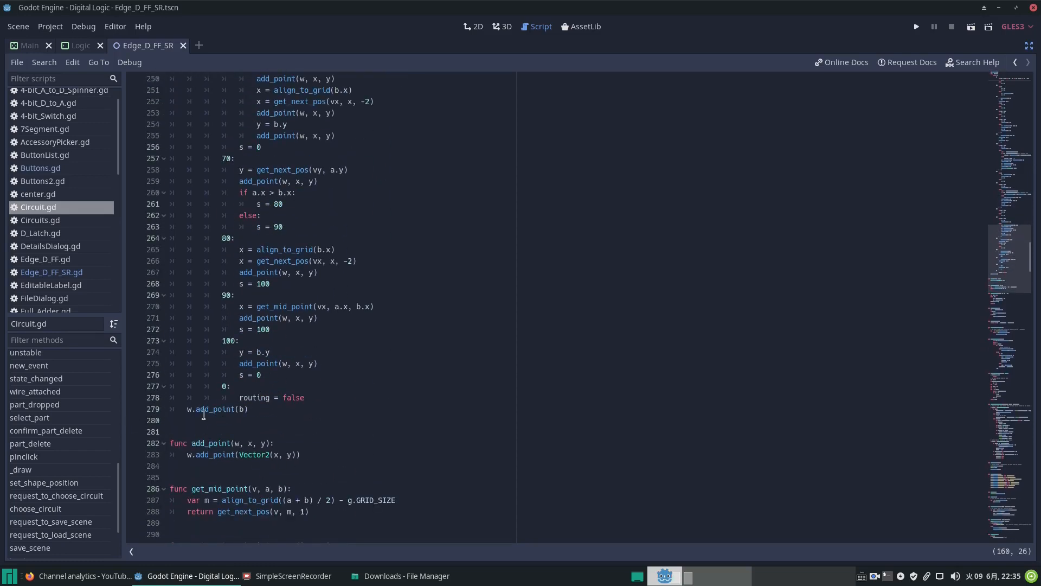
pyautogui.moveTo(344, 397)
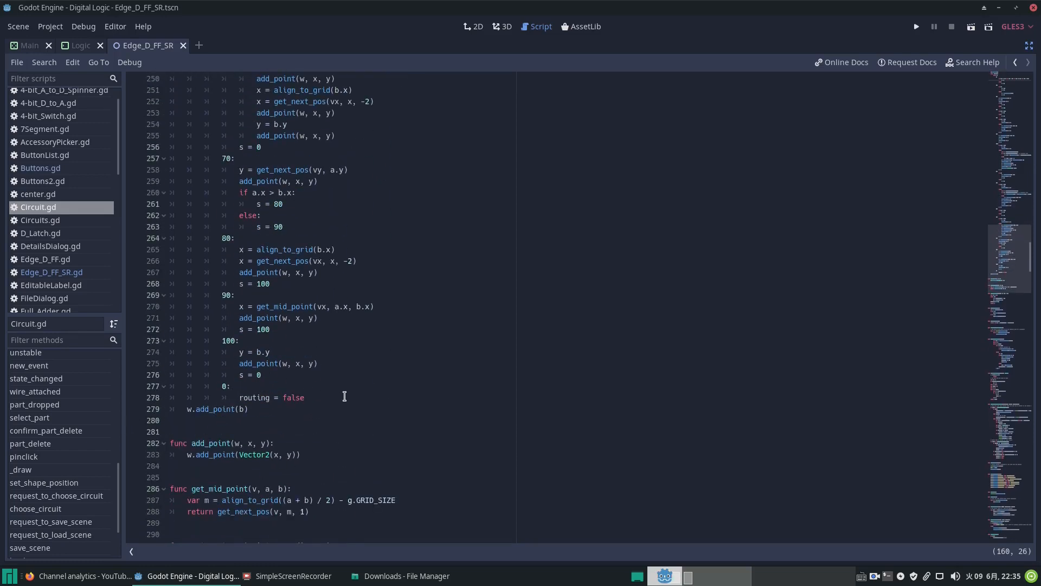
pyautogui.scroll(3)
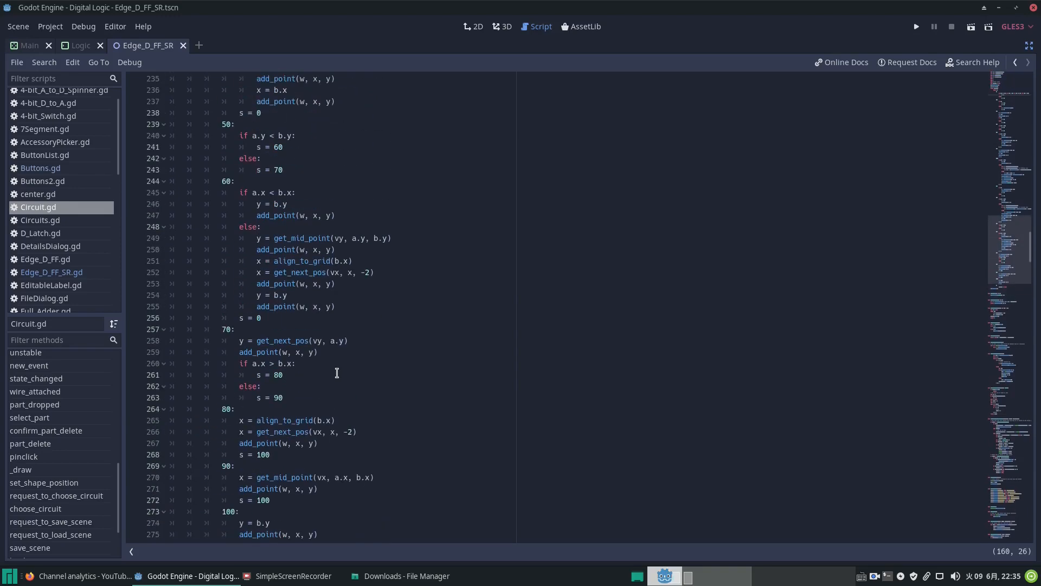
pyautogui.scroll(3)
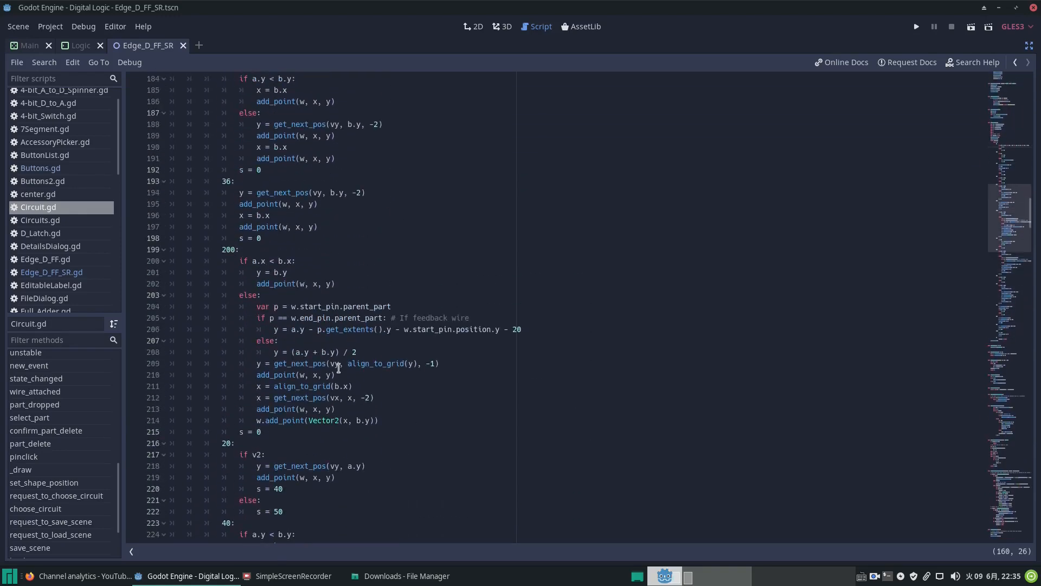
pyautogui.scroll(3)
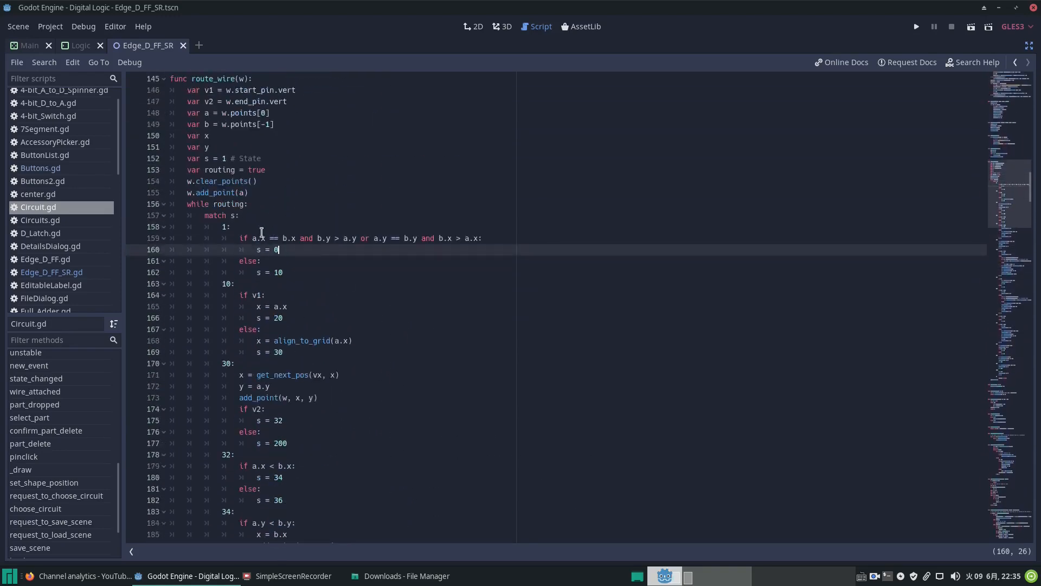
pyautogui.scroll(-3)
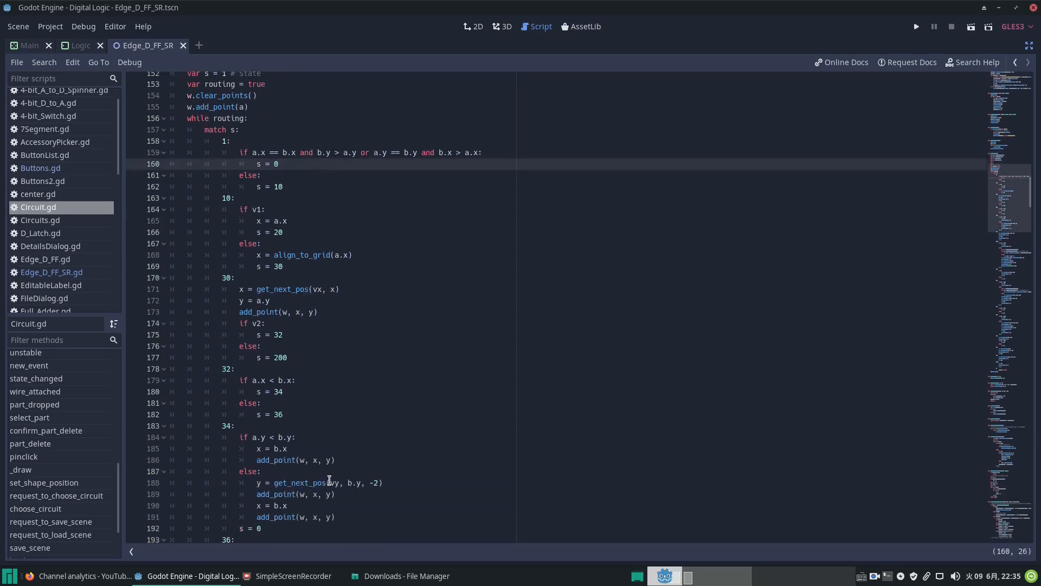
pyautogui.scroll(3)
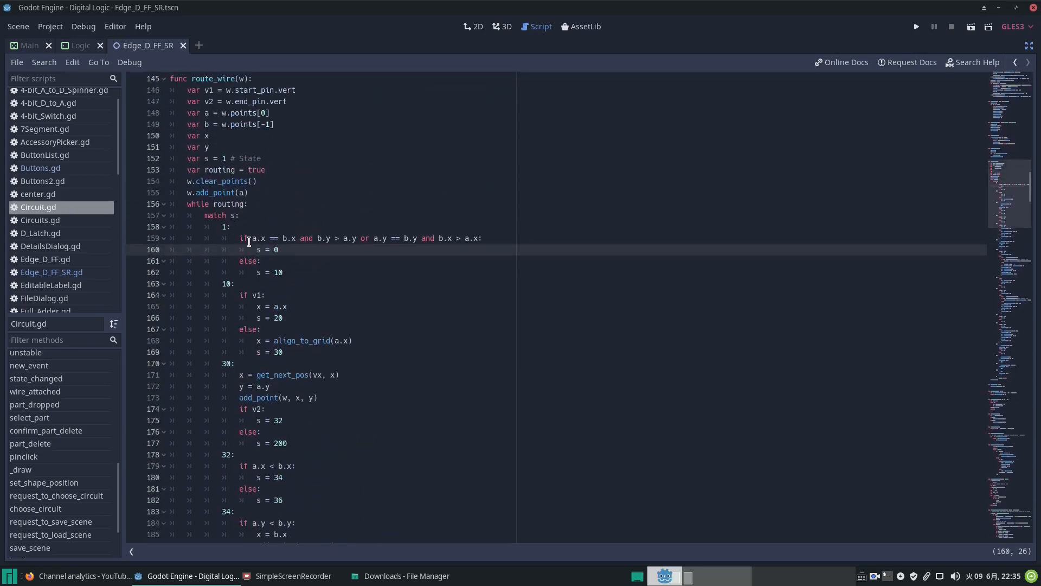
pyautogui.click(280, 250)
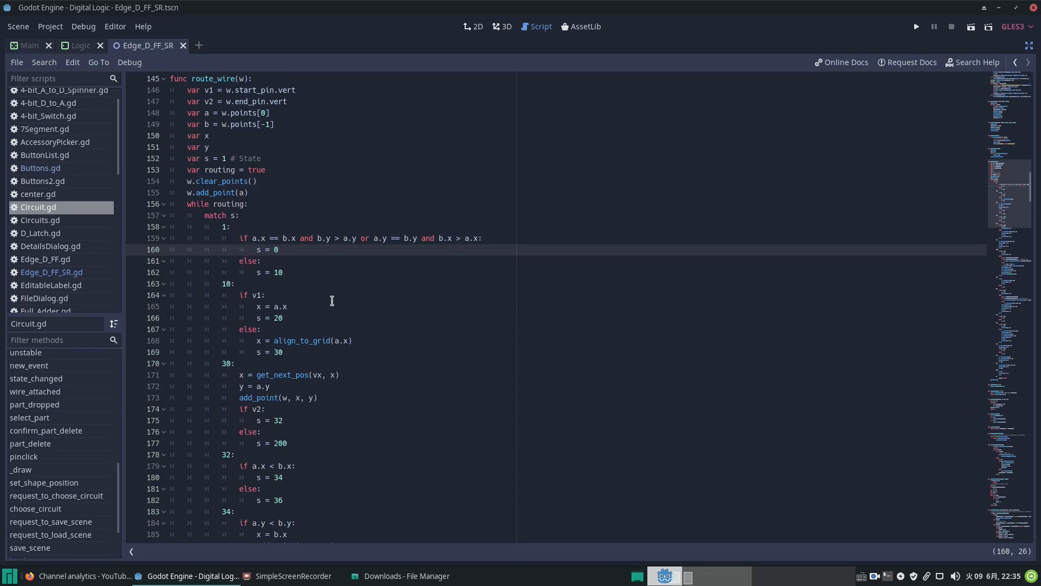
pyautogui.scroll(-3)
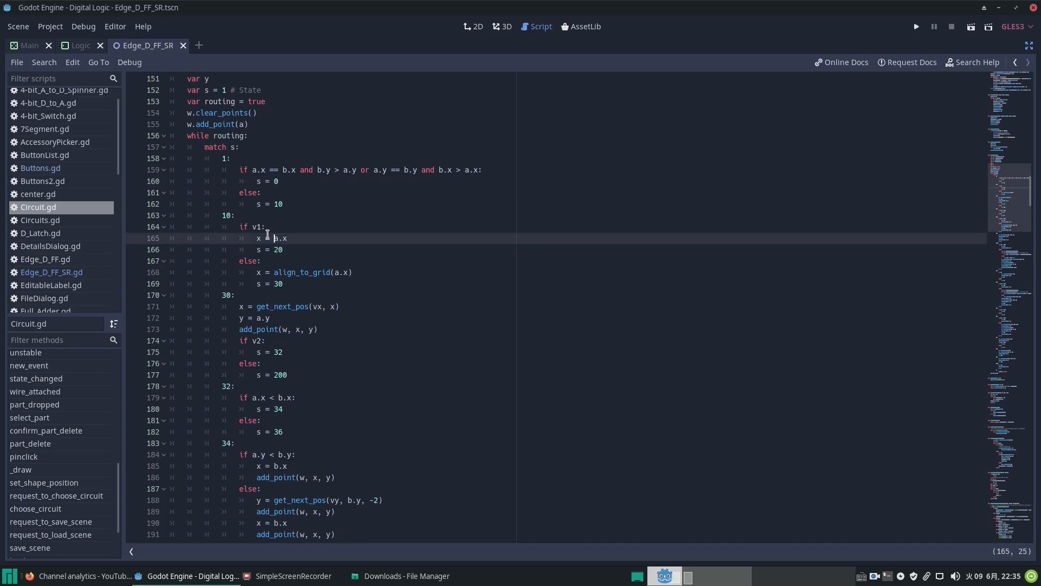
pyautogui.moveTo(261, 217)
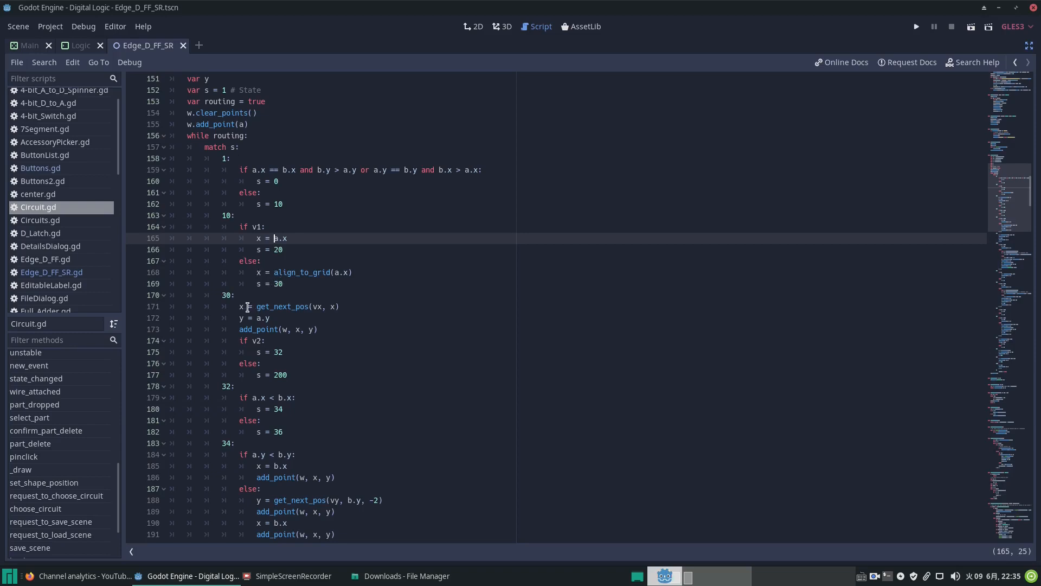
pyautogui.moveTo(280, 330)
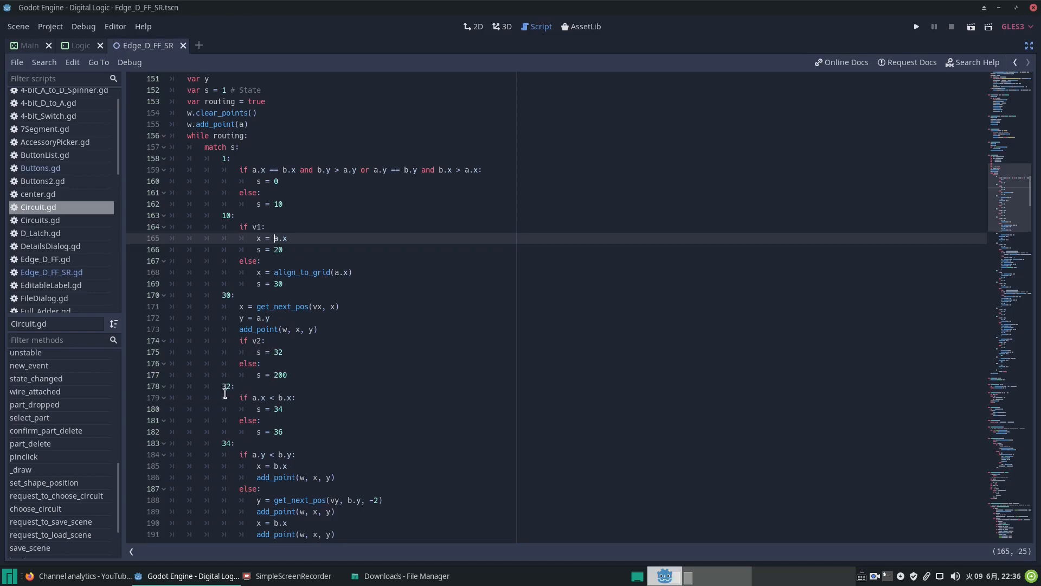
pyautogui.scroll(-3)
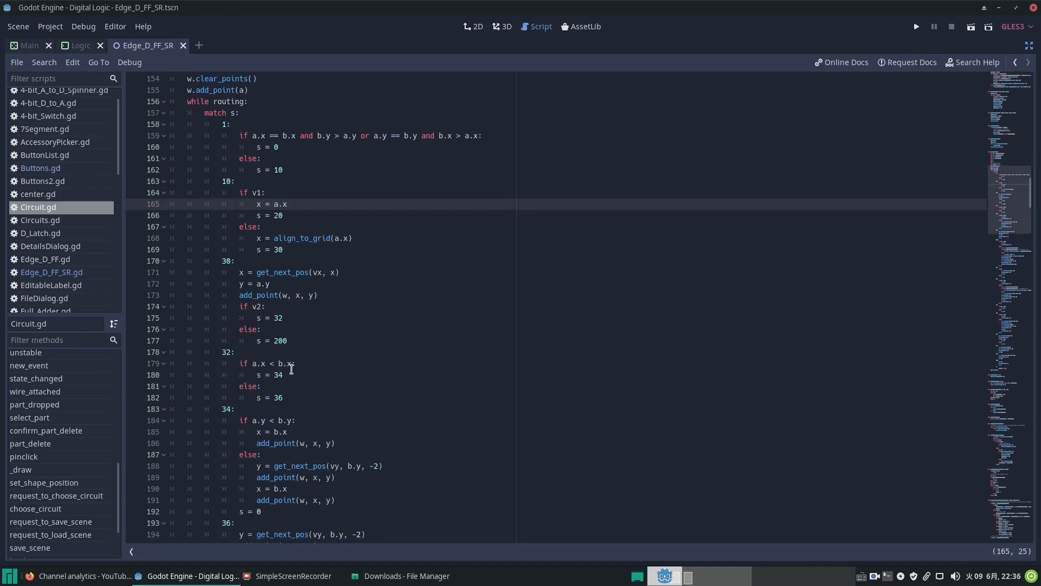
pyautogui.moveTo(409, 354)
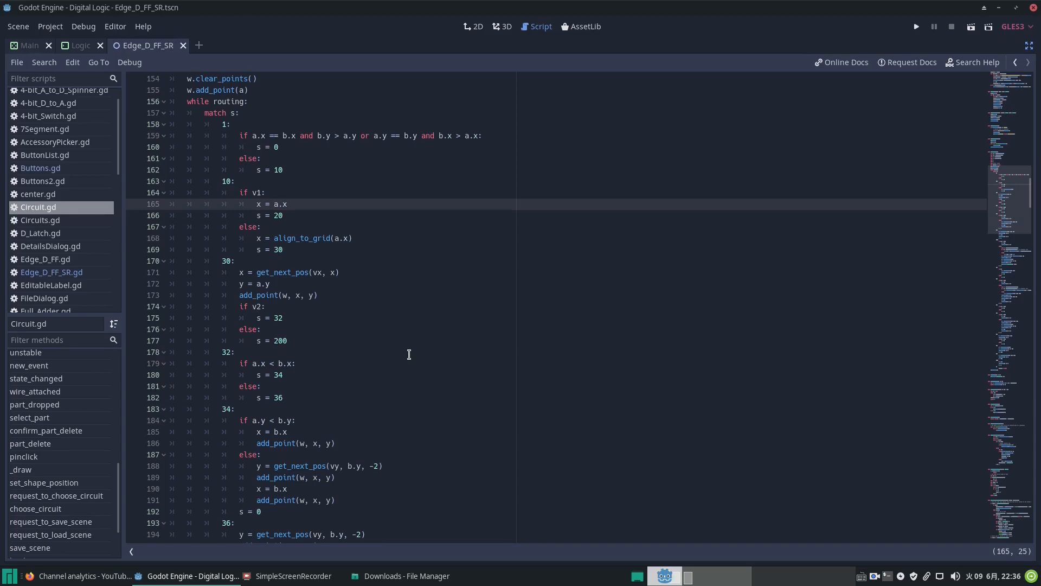
pyautogui.moveTo(312, 327)
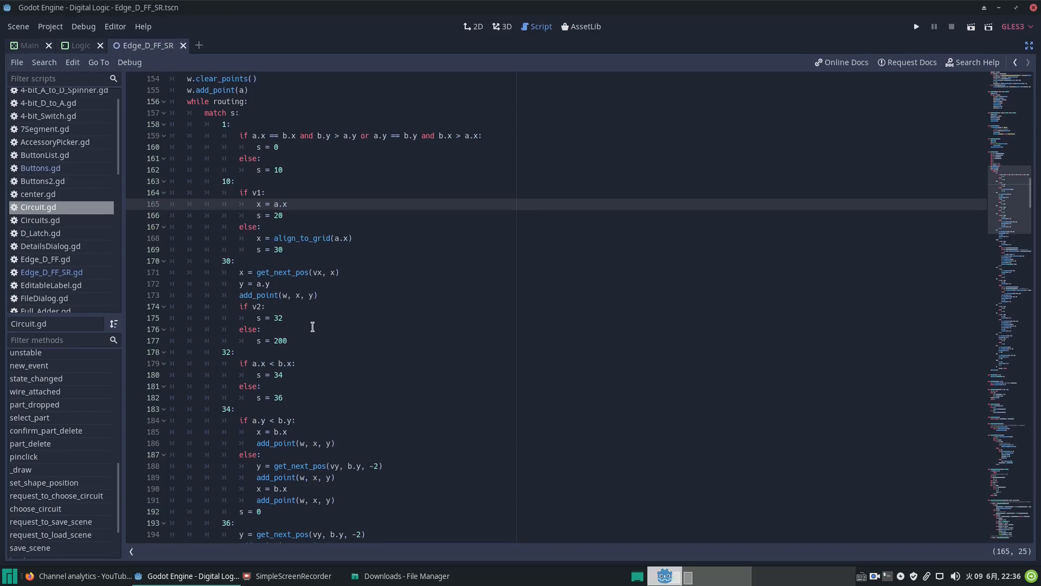
pyautogui.scroll(3)
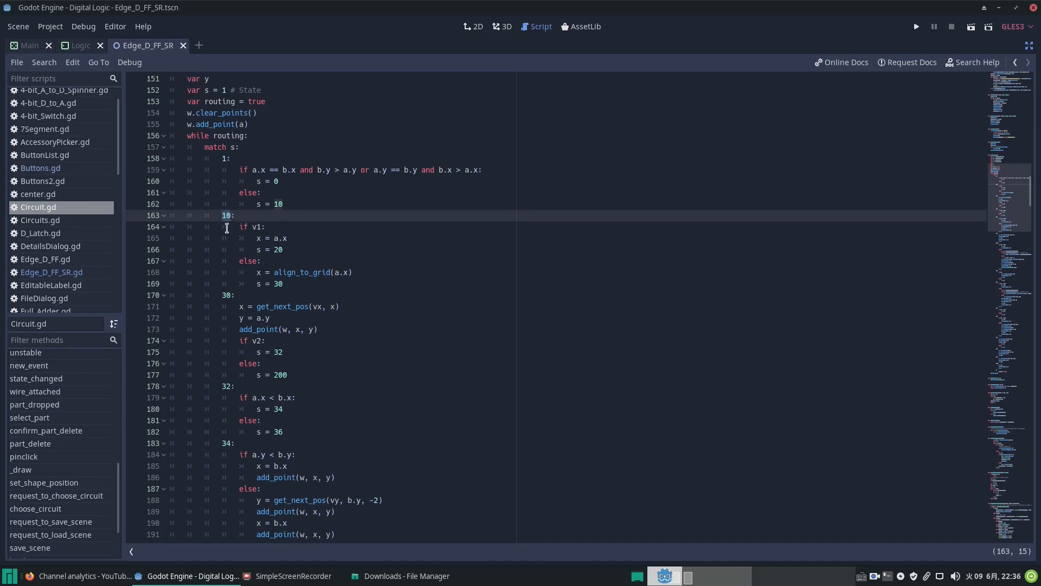
pyautogui.moveTo(256, 232)
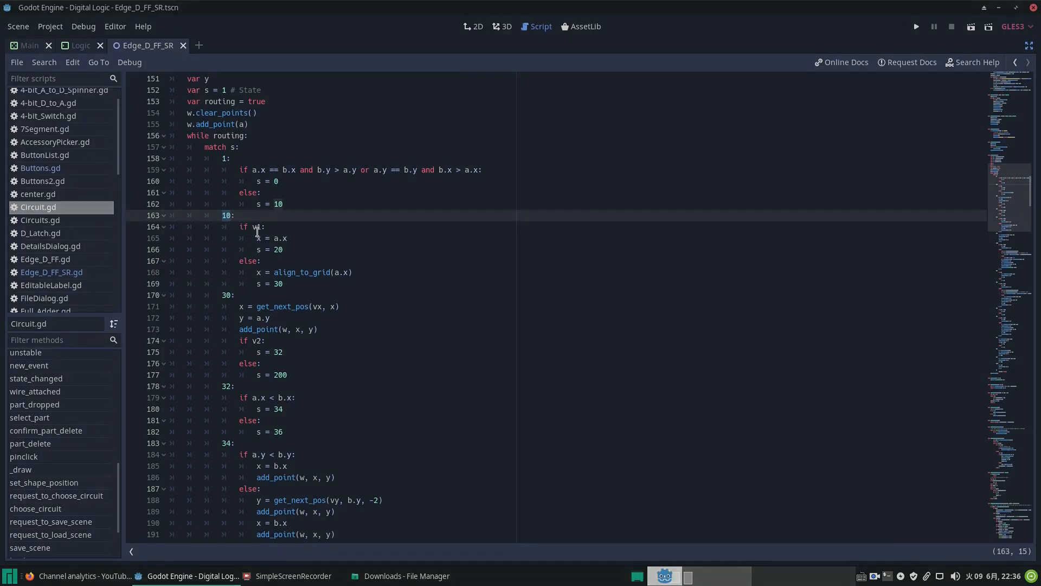